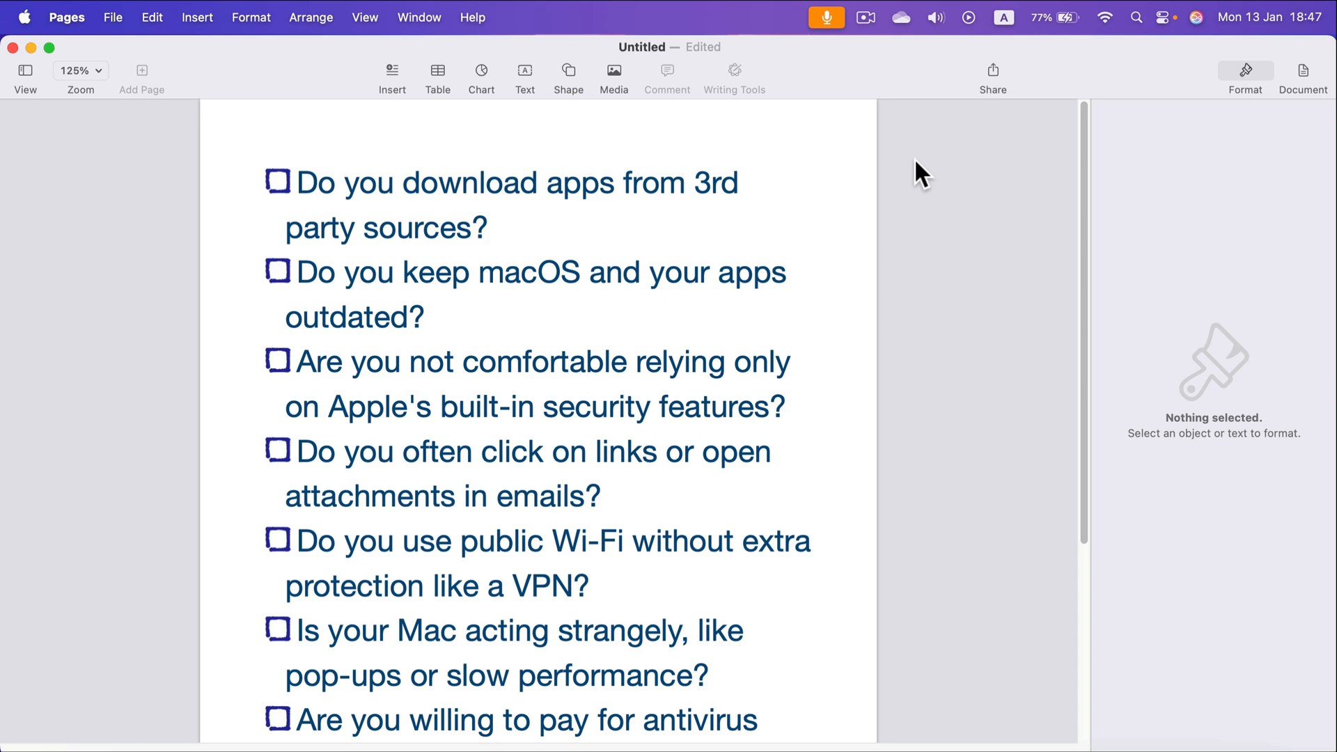
mouse_move(882, 164)
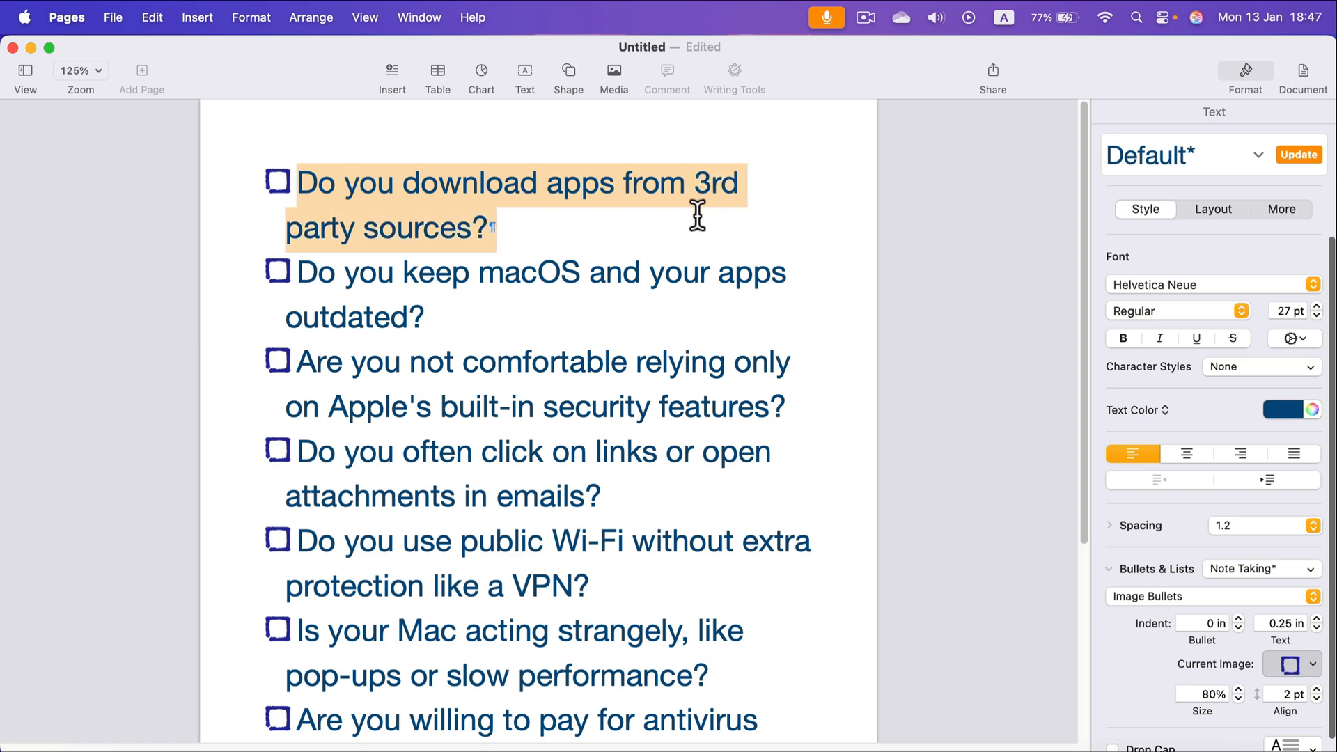
Give the first question, about third-party app downloads, a red checkmark image bullet.
left_click(638, 181)
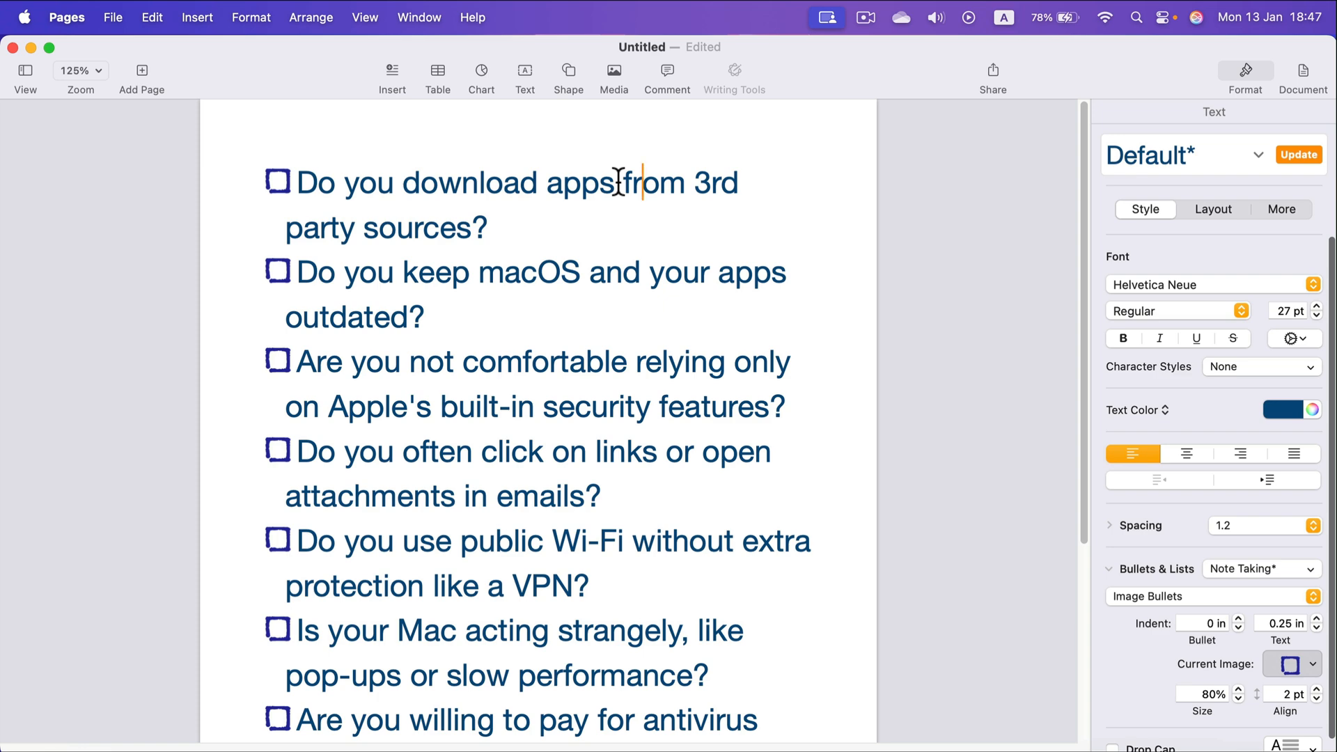
mouse_move(295, 175)
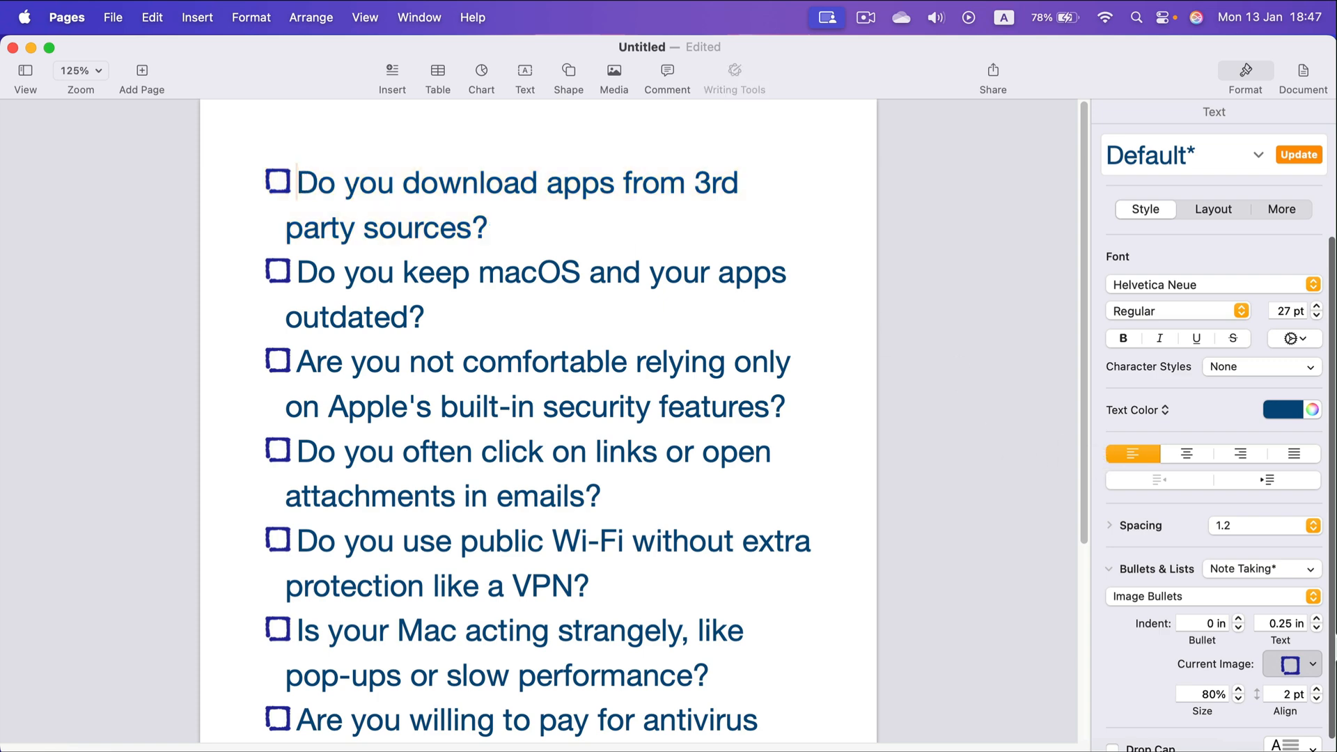
left_click(1290, 665)
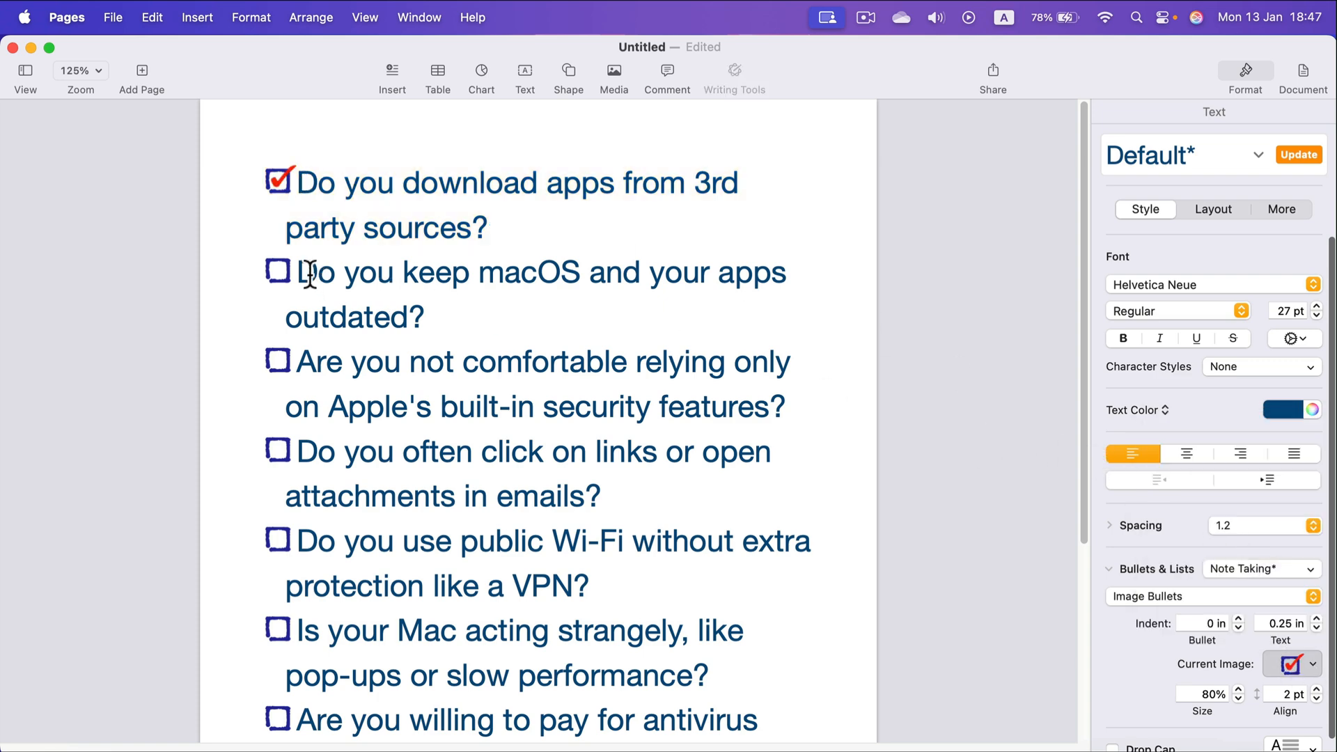
mouse_move(786, 268)
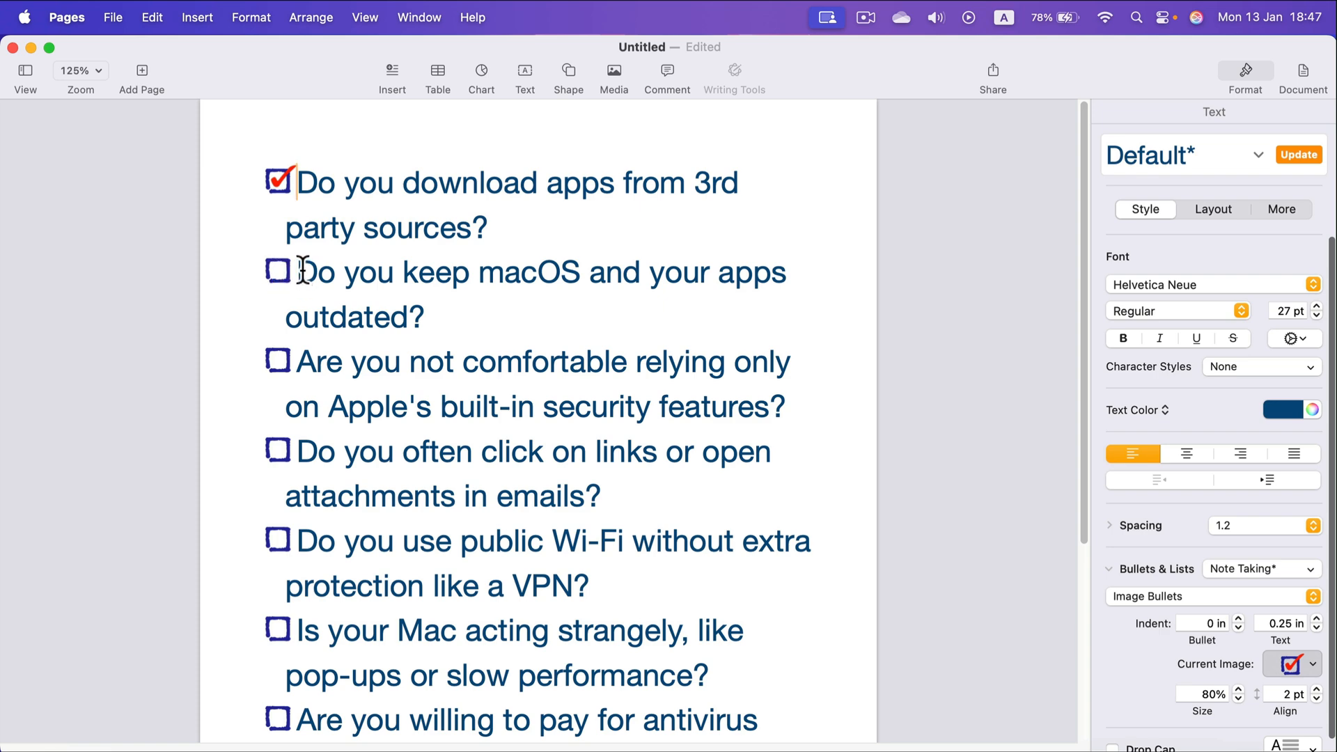
mouse_move(664, 386)
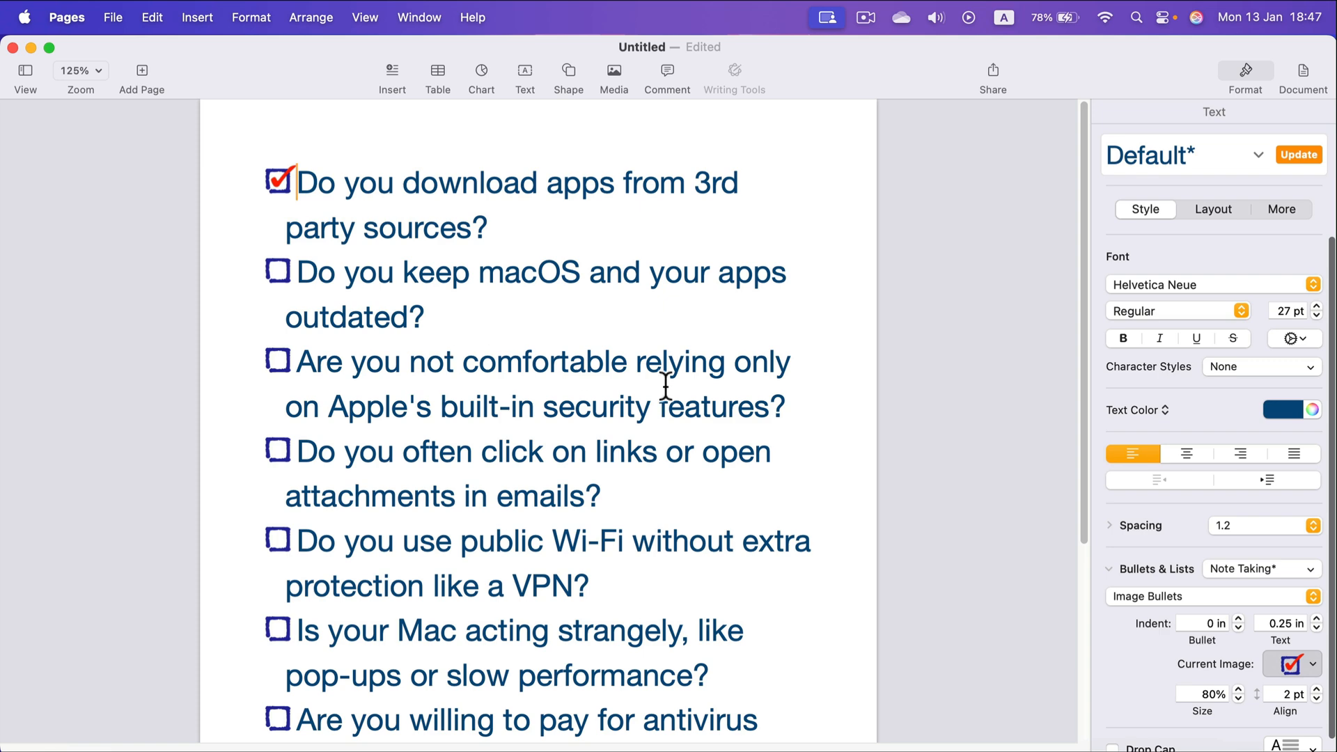
mouse_move(507, 406)
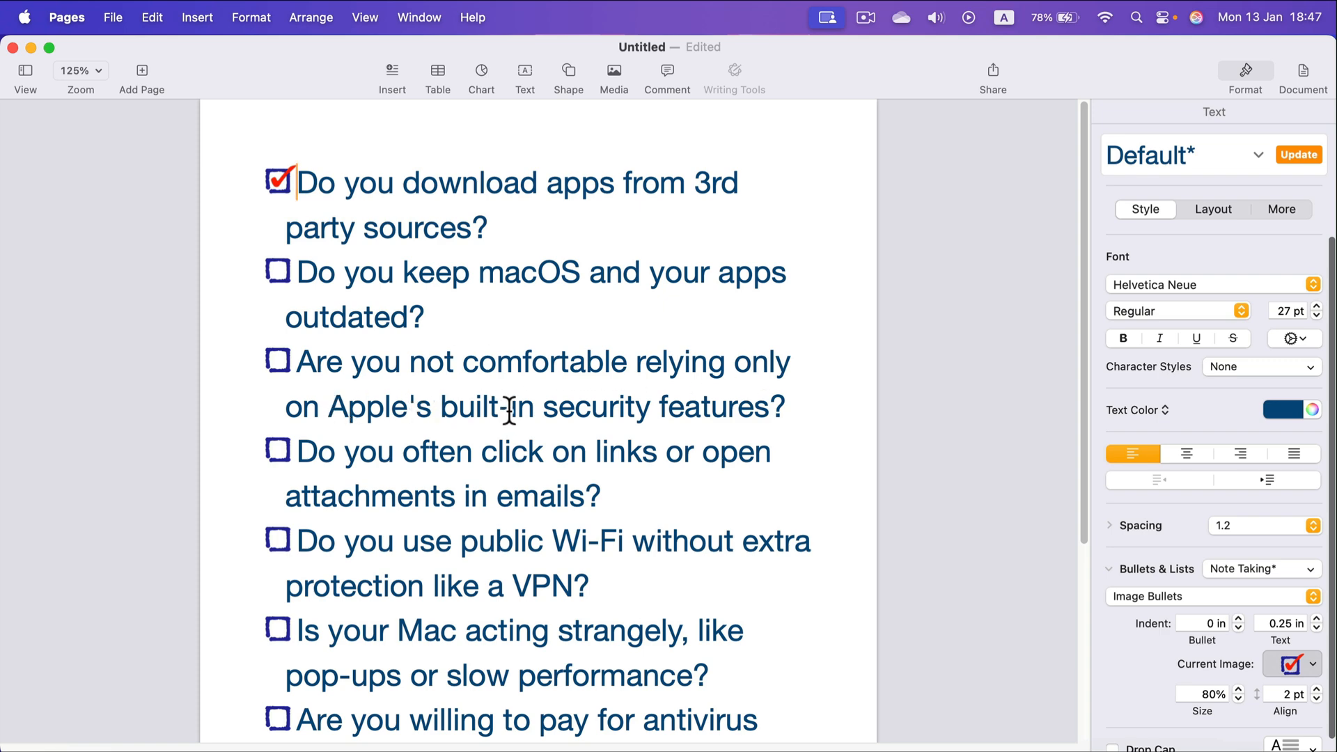
mouse_move(311, 361)
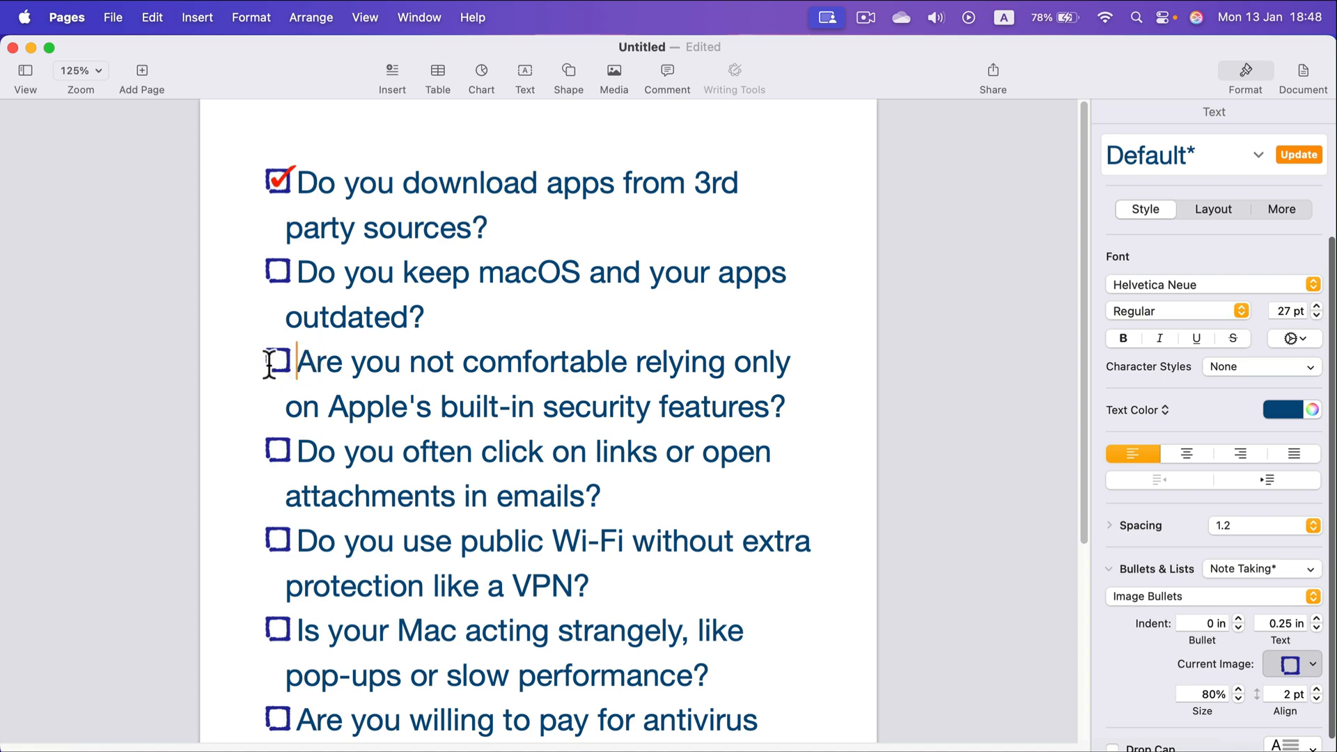
mouse_move(407, 272)
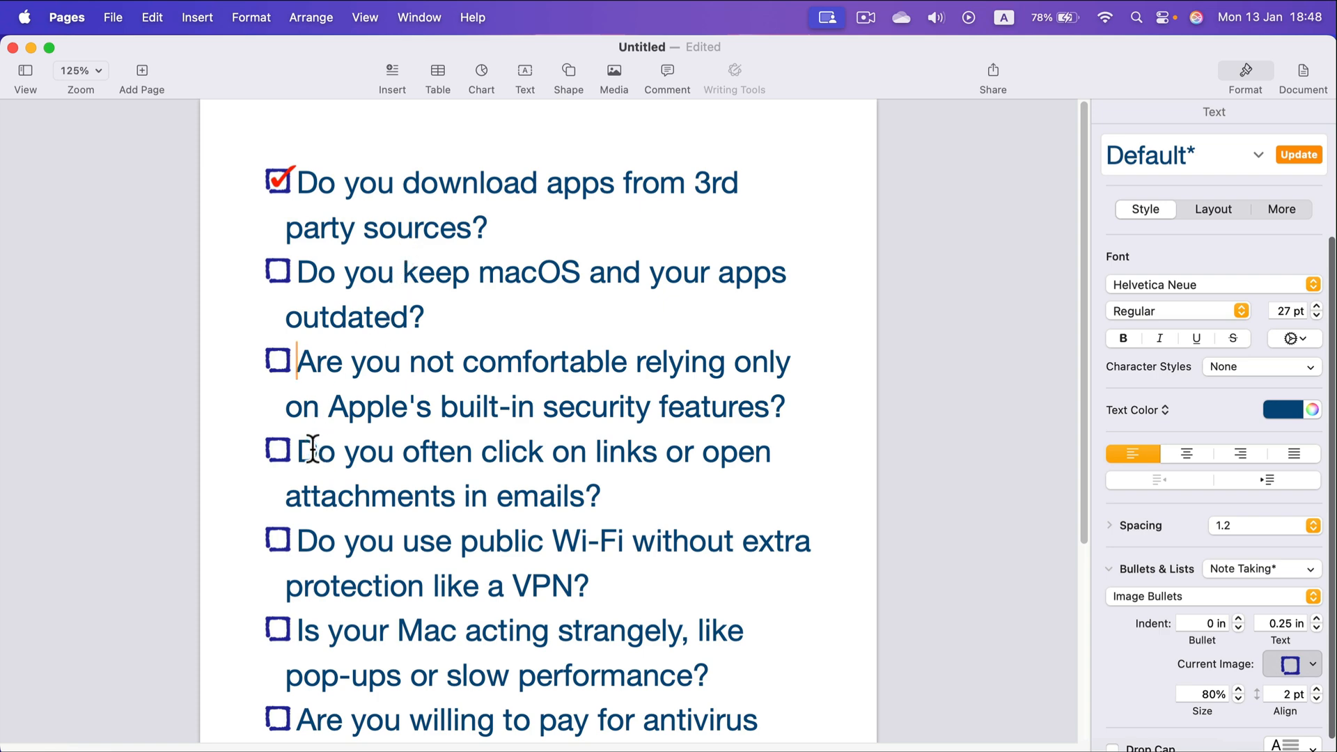
mouse_move(328, 441)
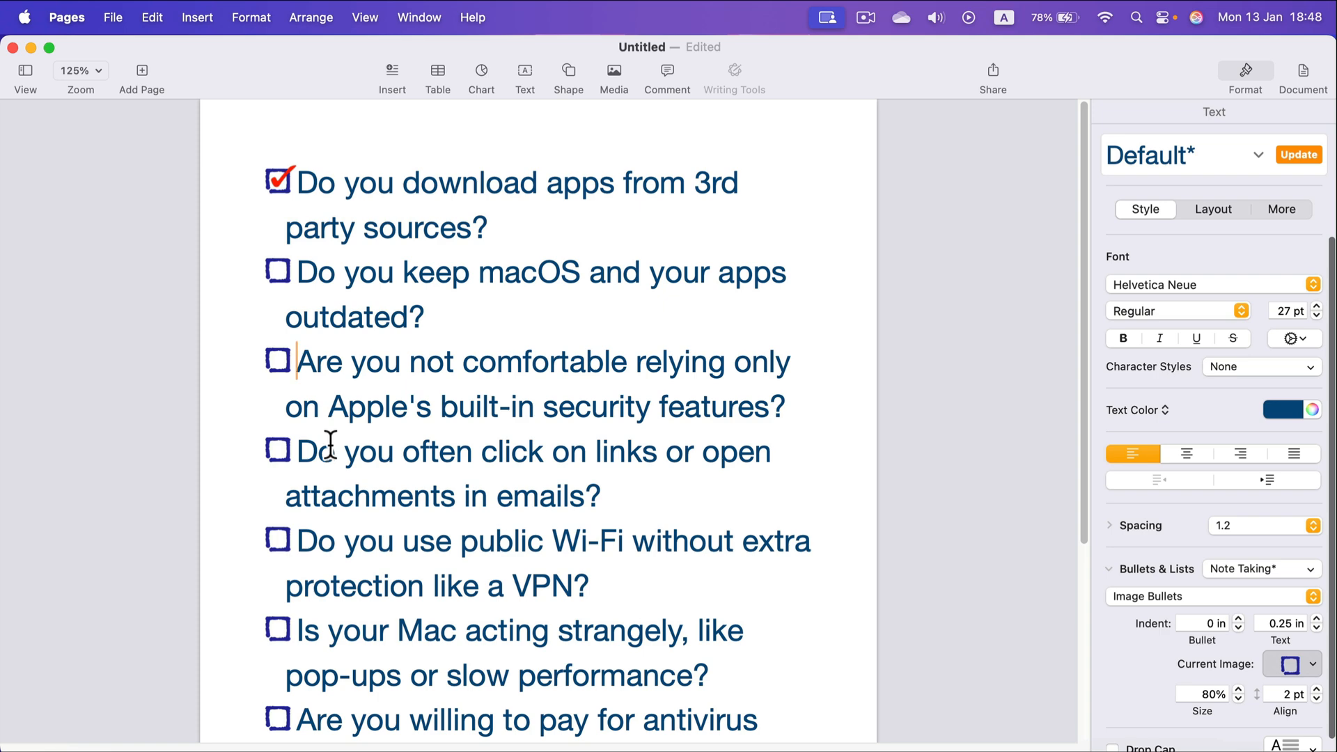
mouse_move(382, 472)
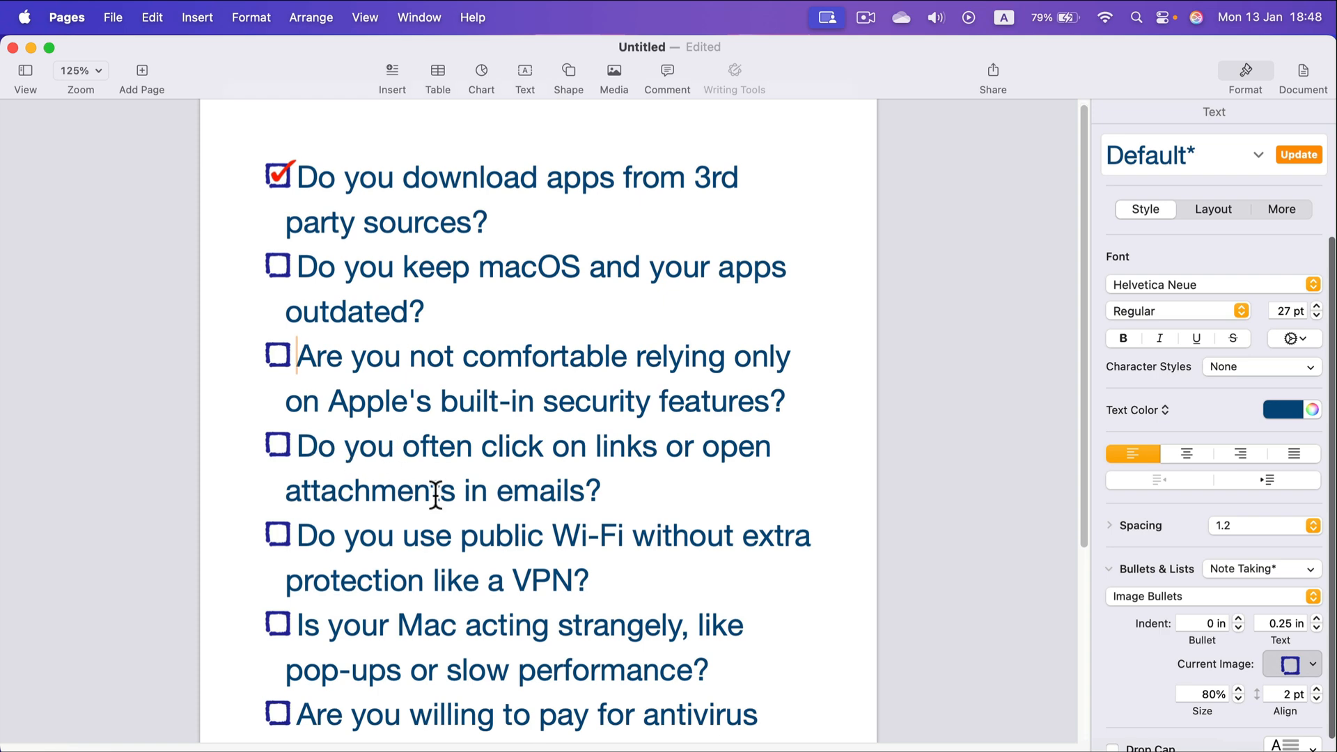
Scroll through the checklist to the last question, about paying for antivirus software.
scroll("down", 3)
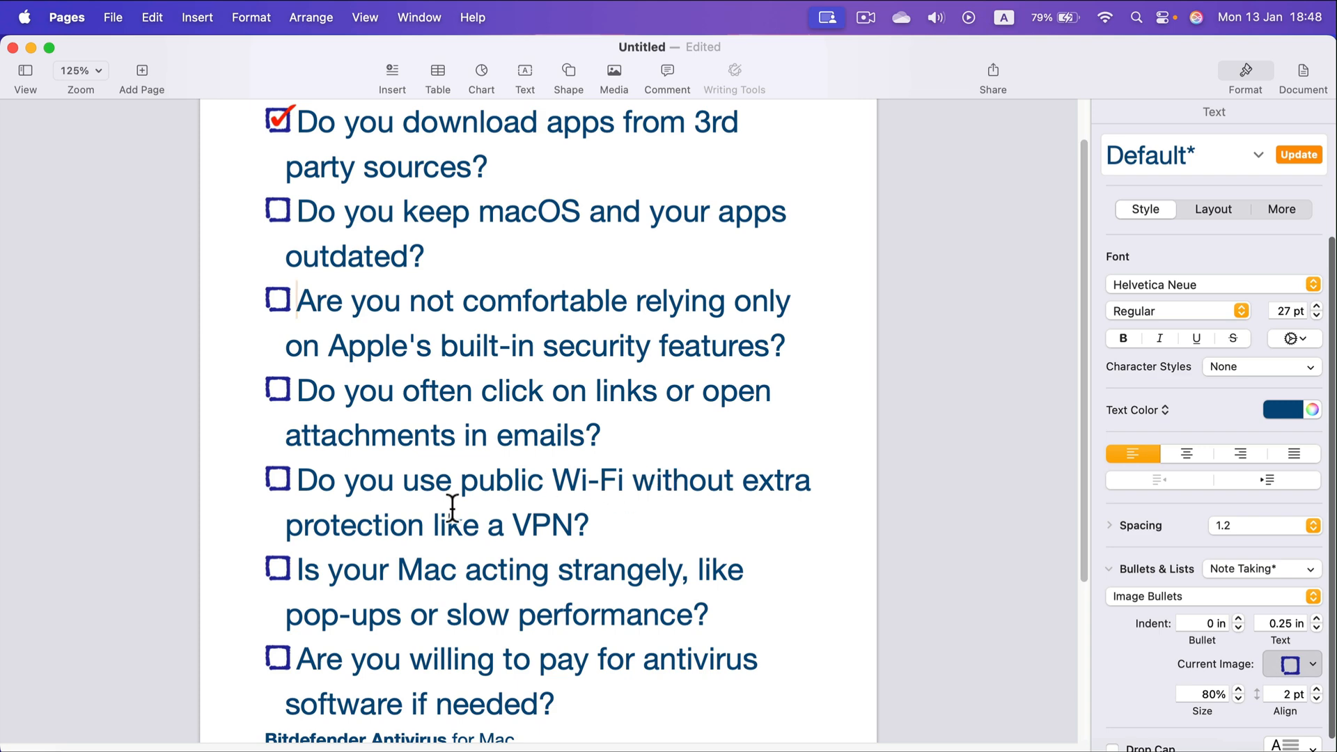
mouse_move(552, 524)
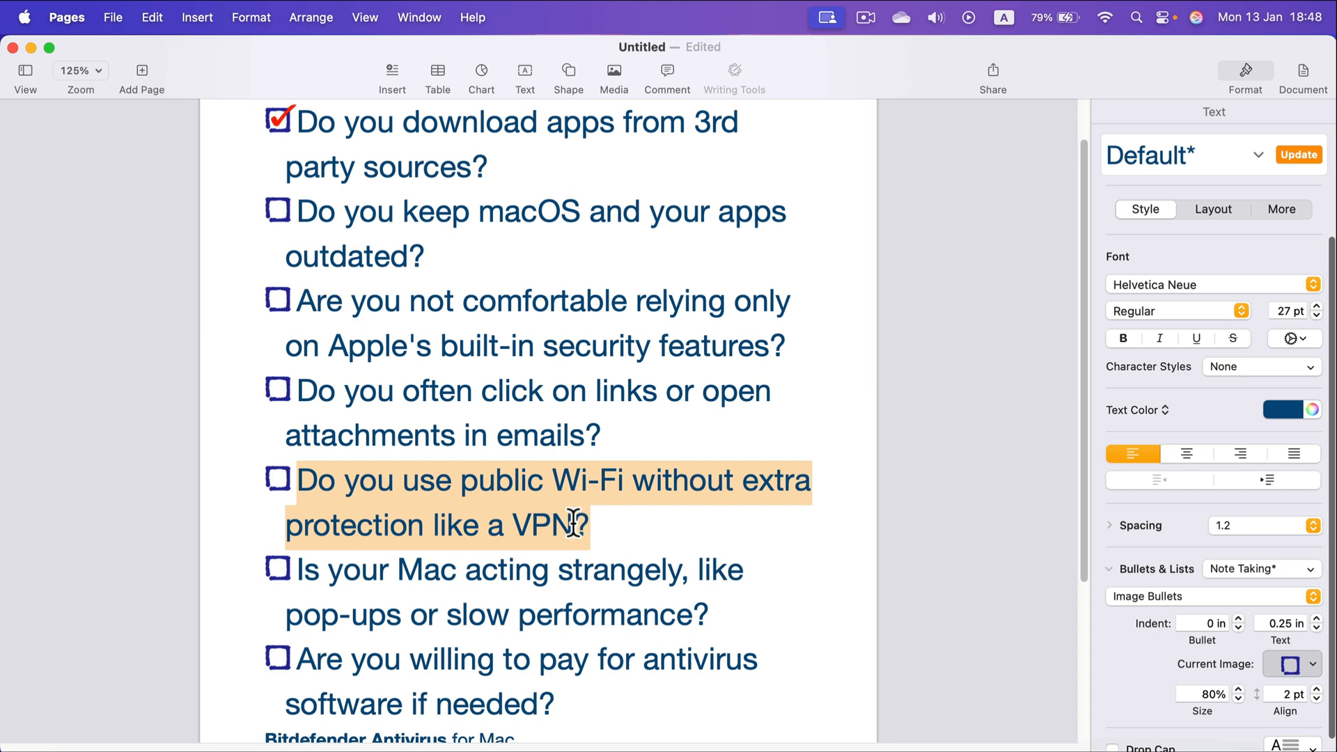
scroll("down", 3)
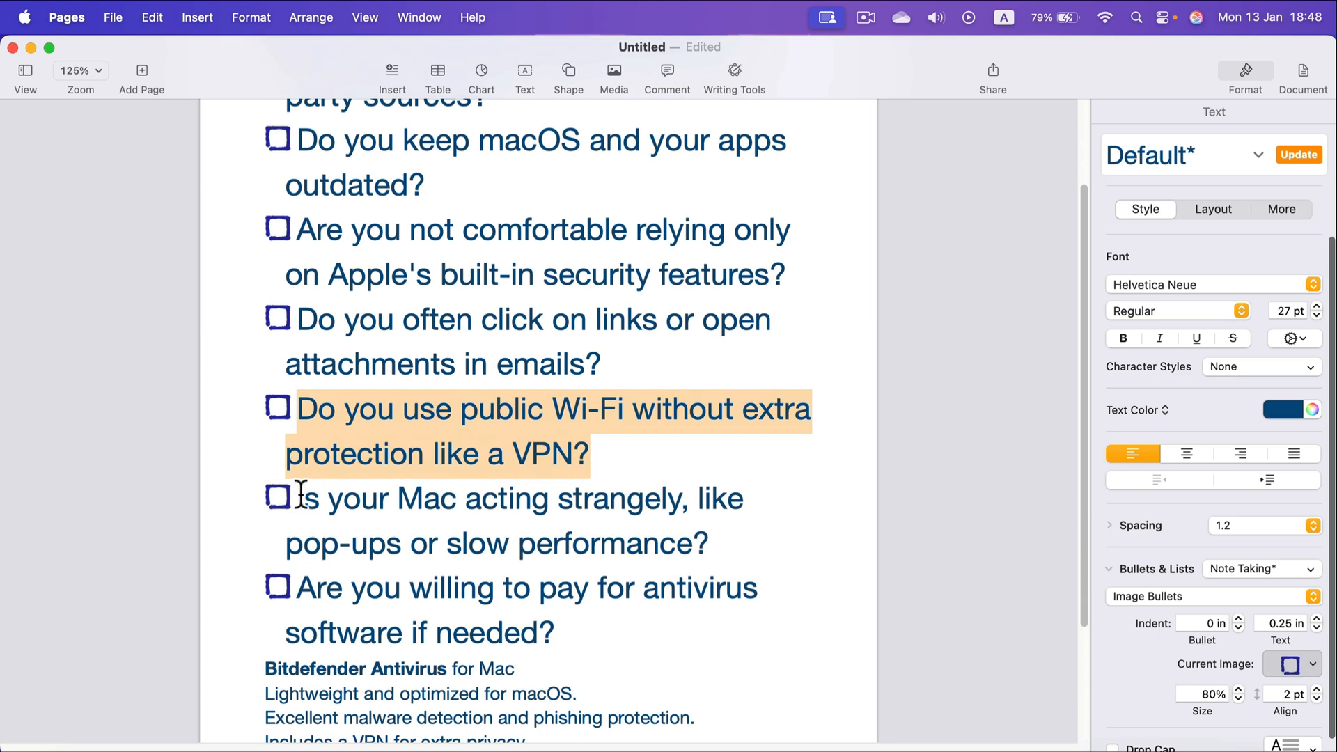
mouse_move(555, 523)
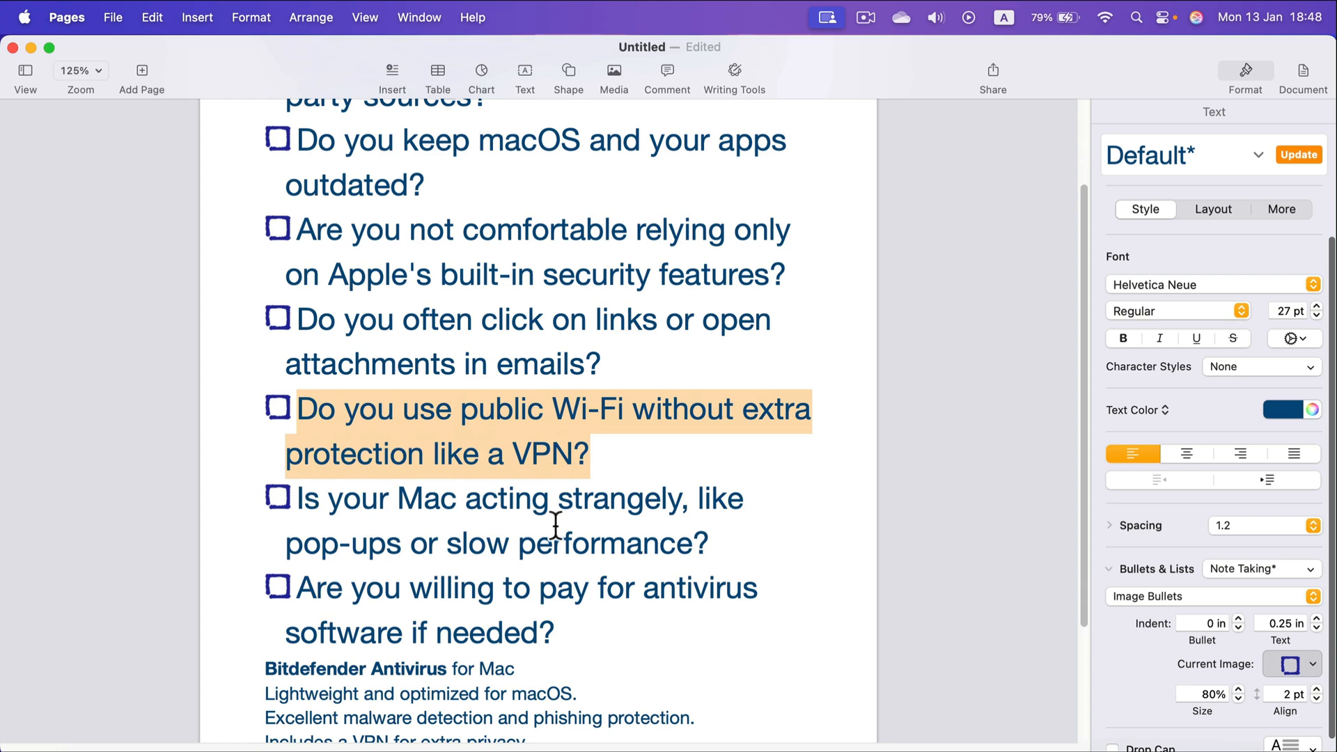
mouse_move(591, 546)
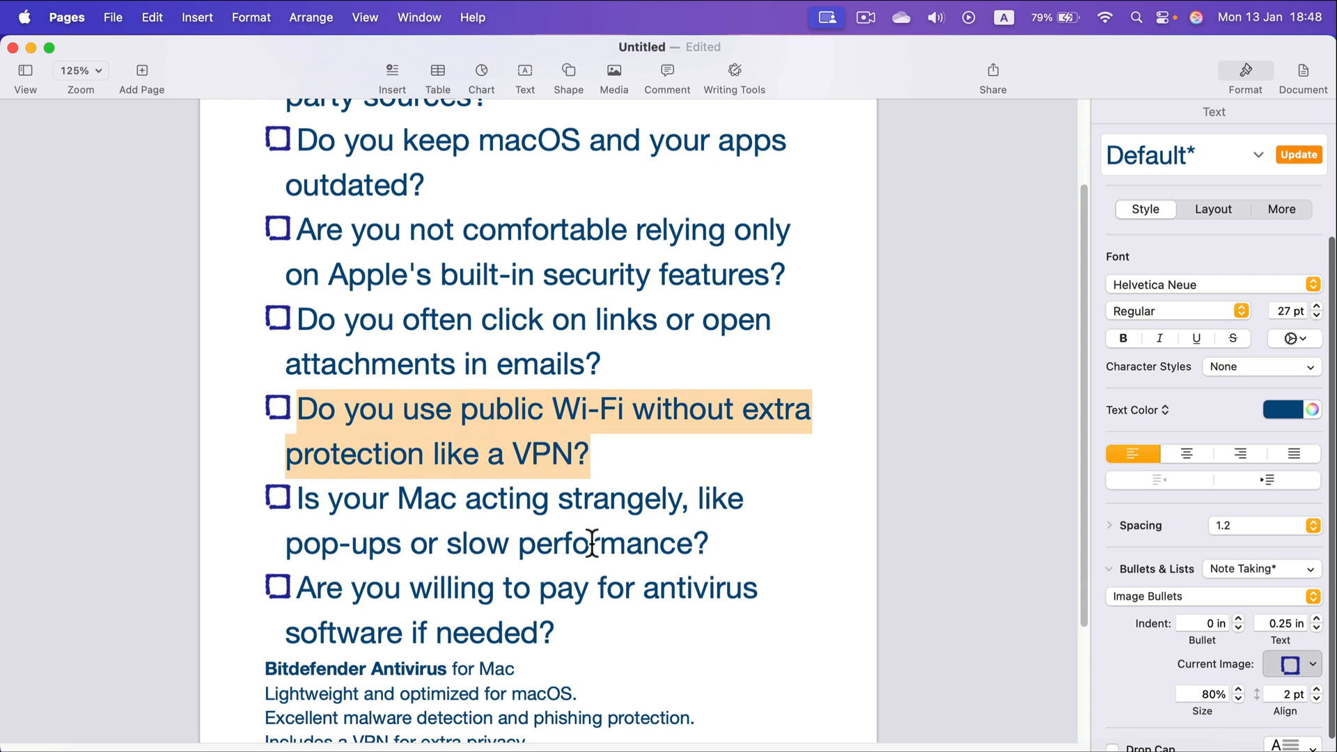
mouse_move(346, 580)
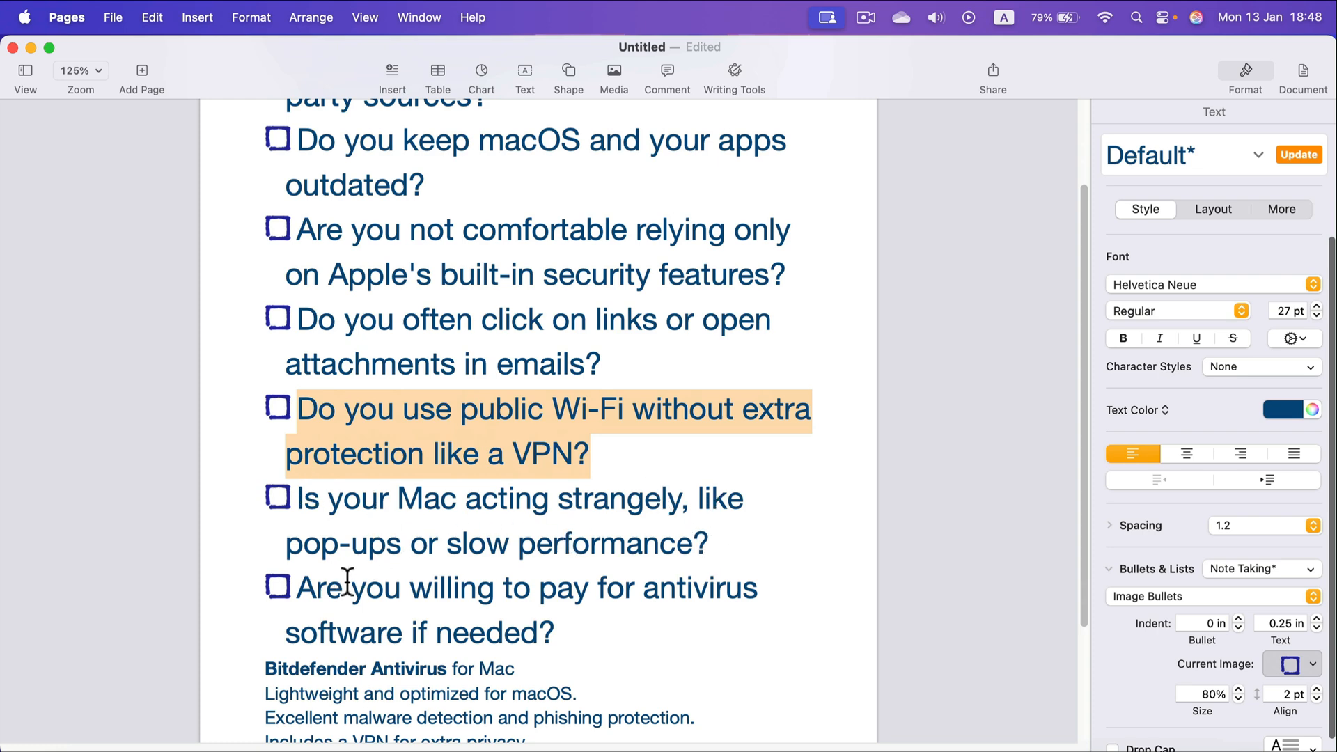
mouse_move(475, 601)
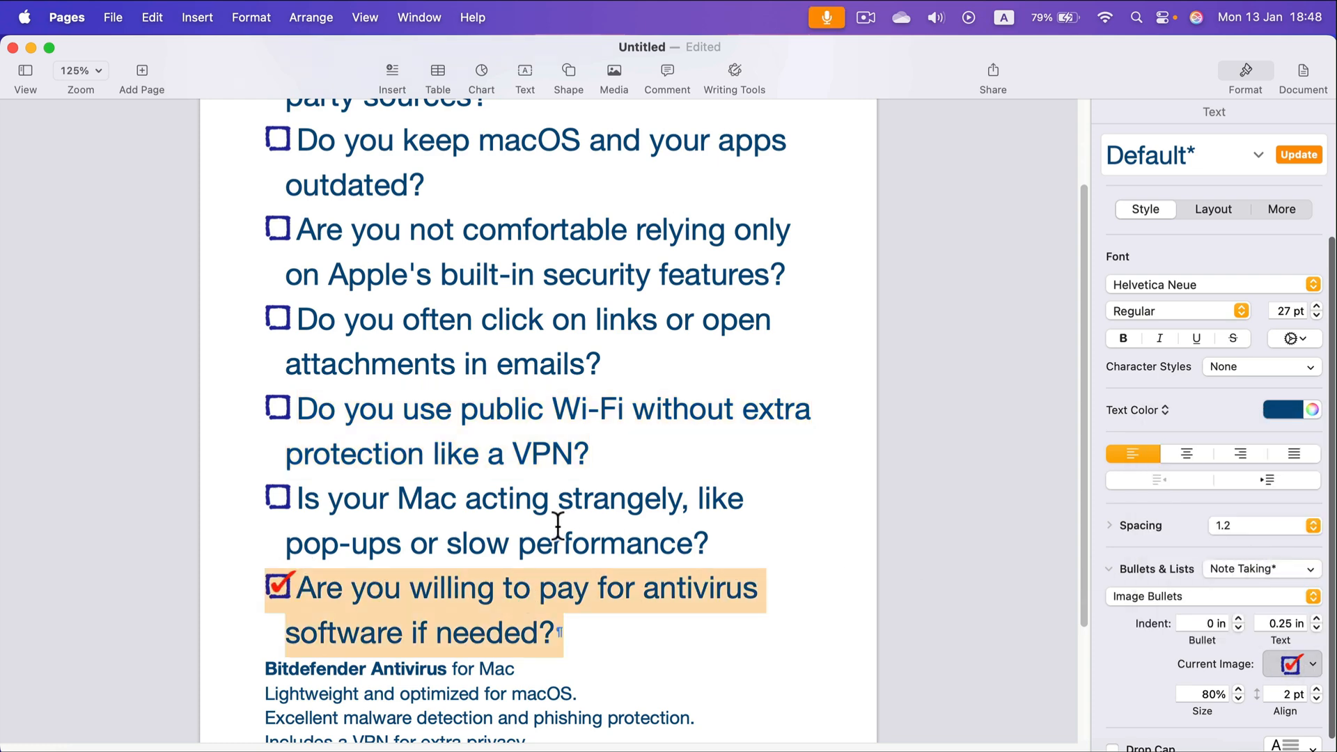
scroll("up", 3)
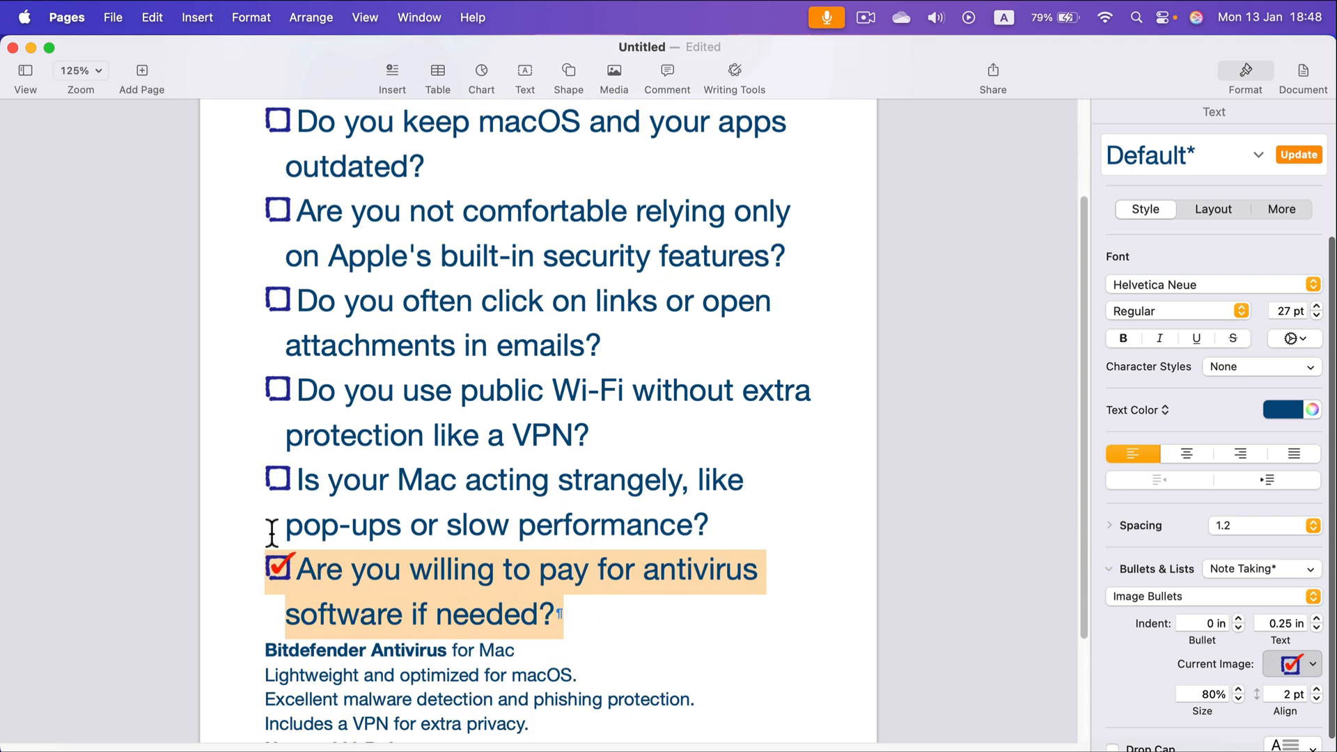
scroll("up", 3)
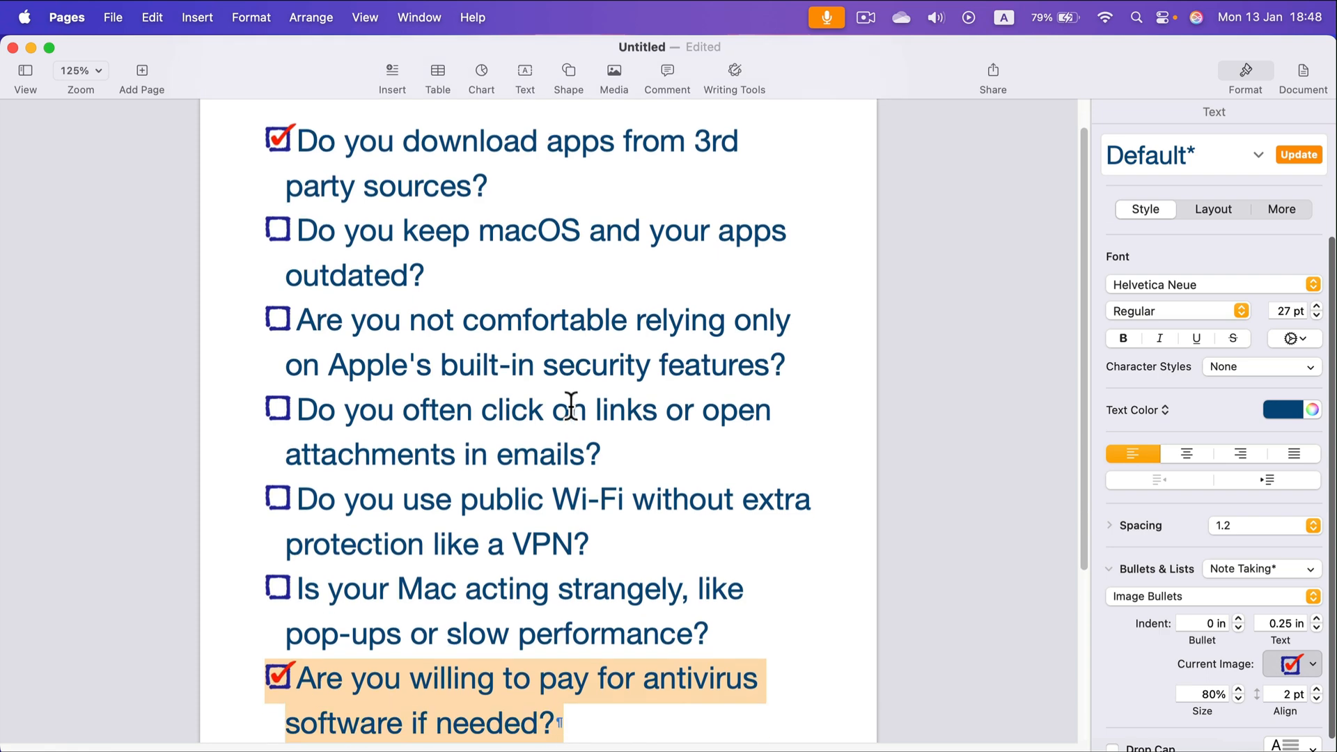
mouse_move(580, 390)
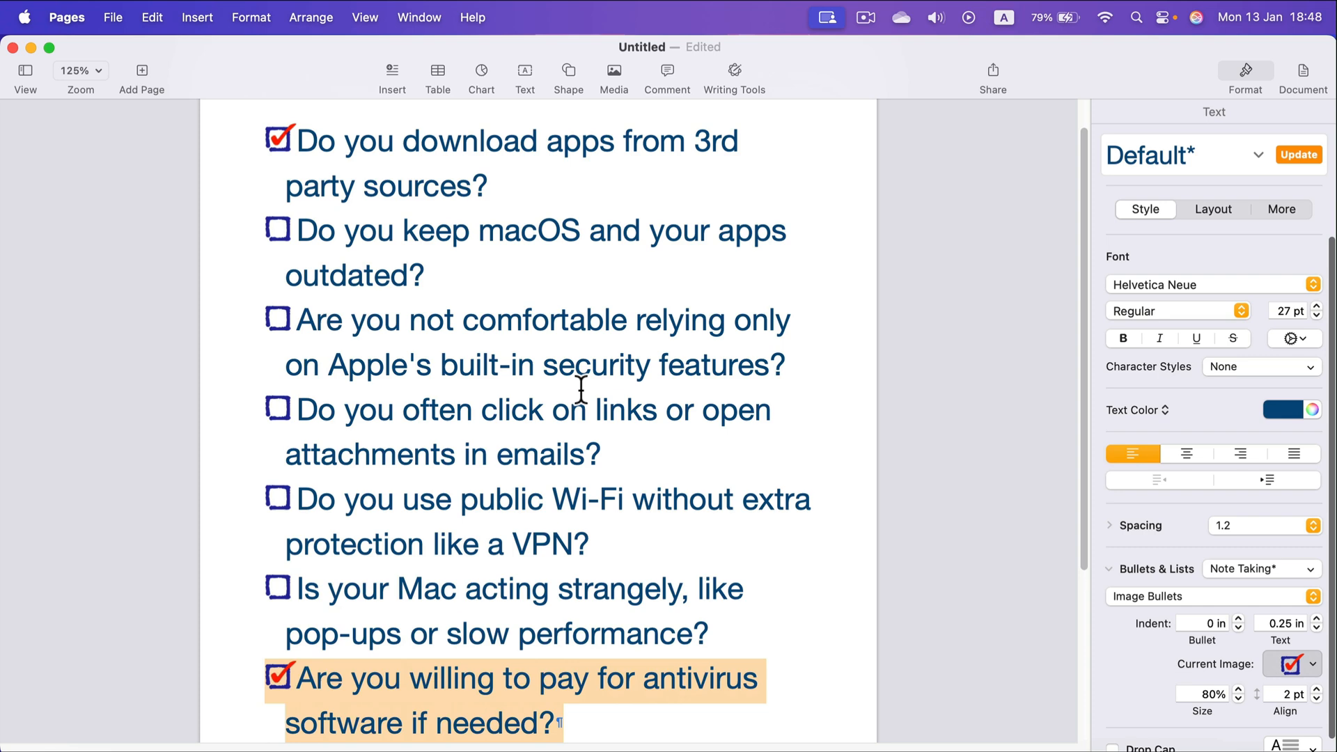
scroll("down", 3)
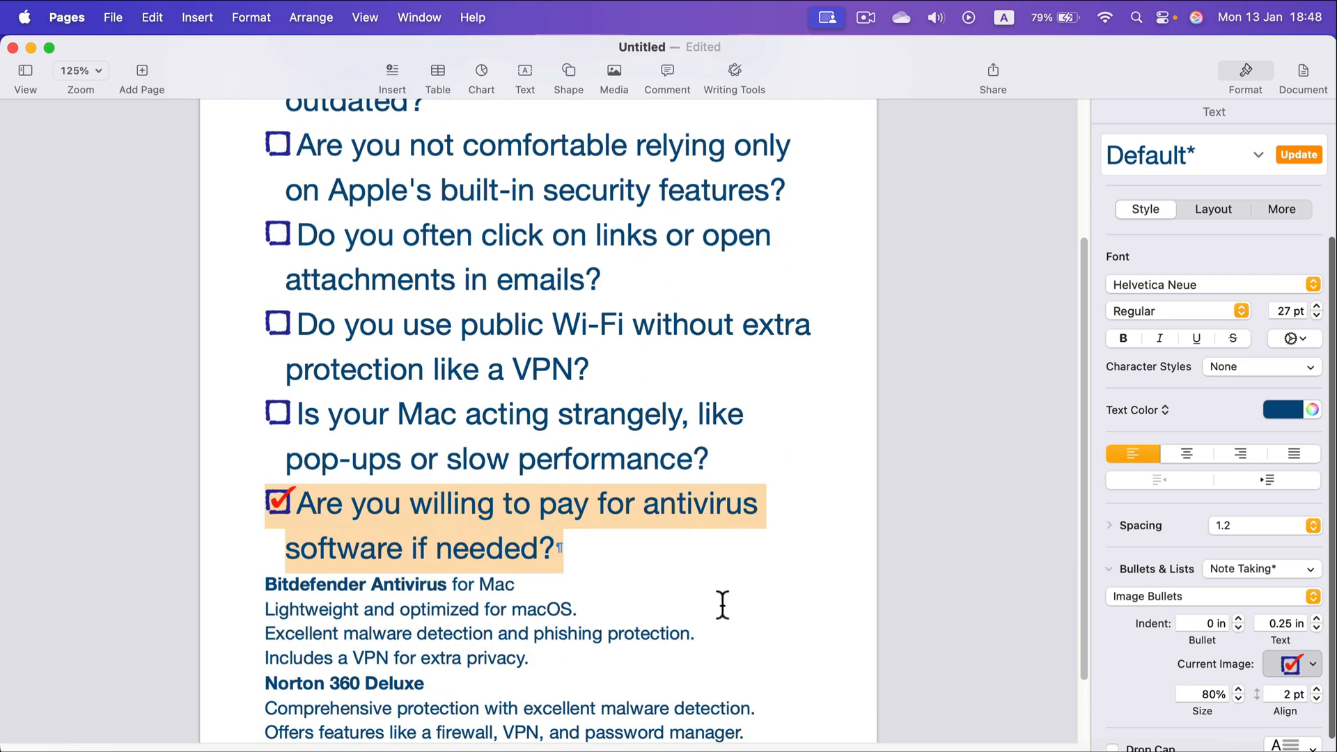
left_click(577, 608)
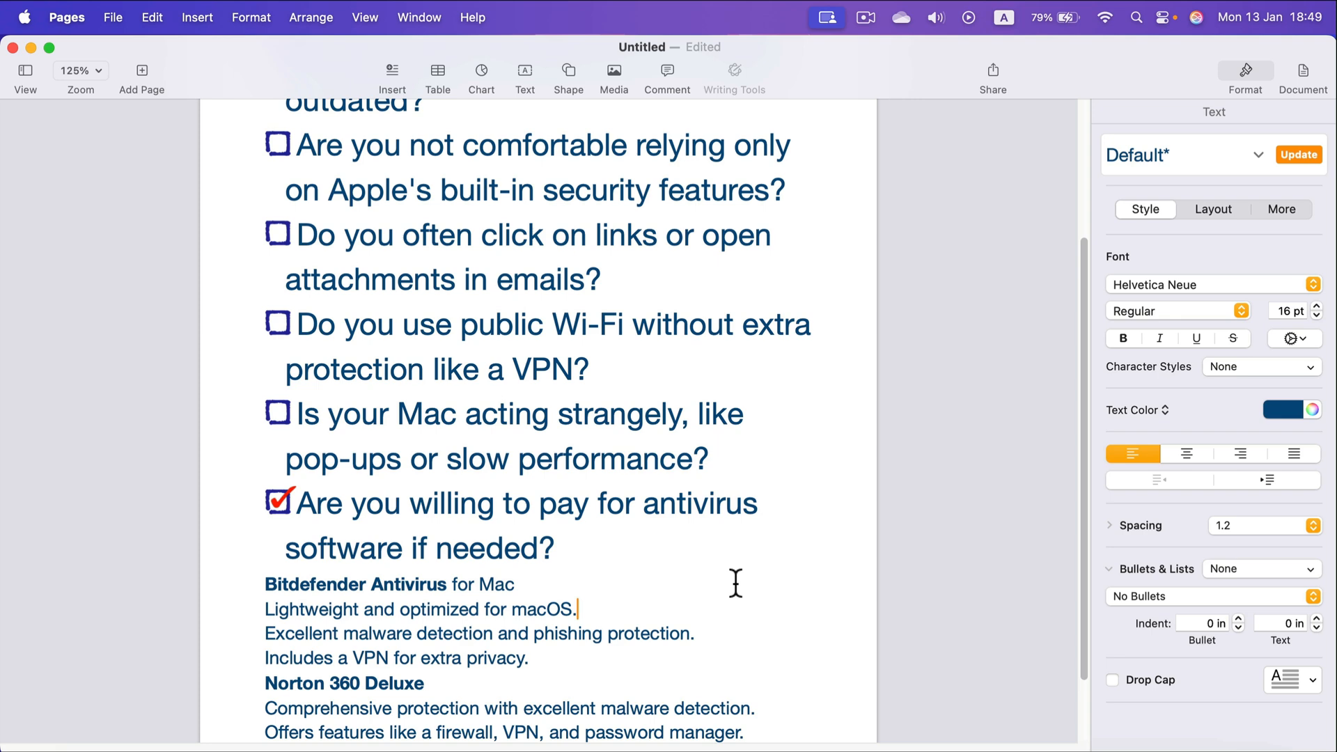
mouse_move(534, 319)
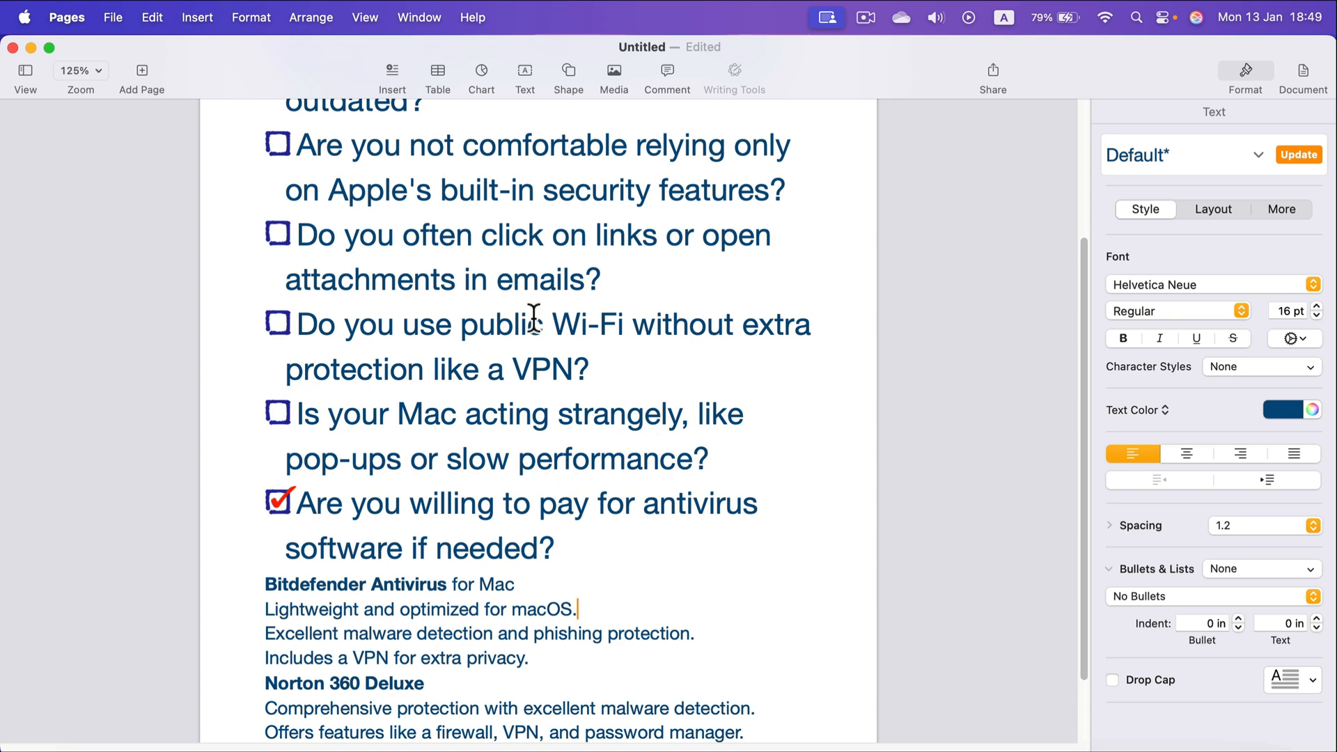
scroll("down", 3)
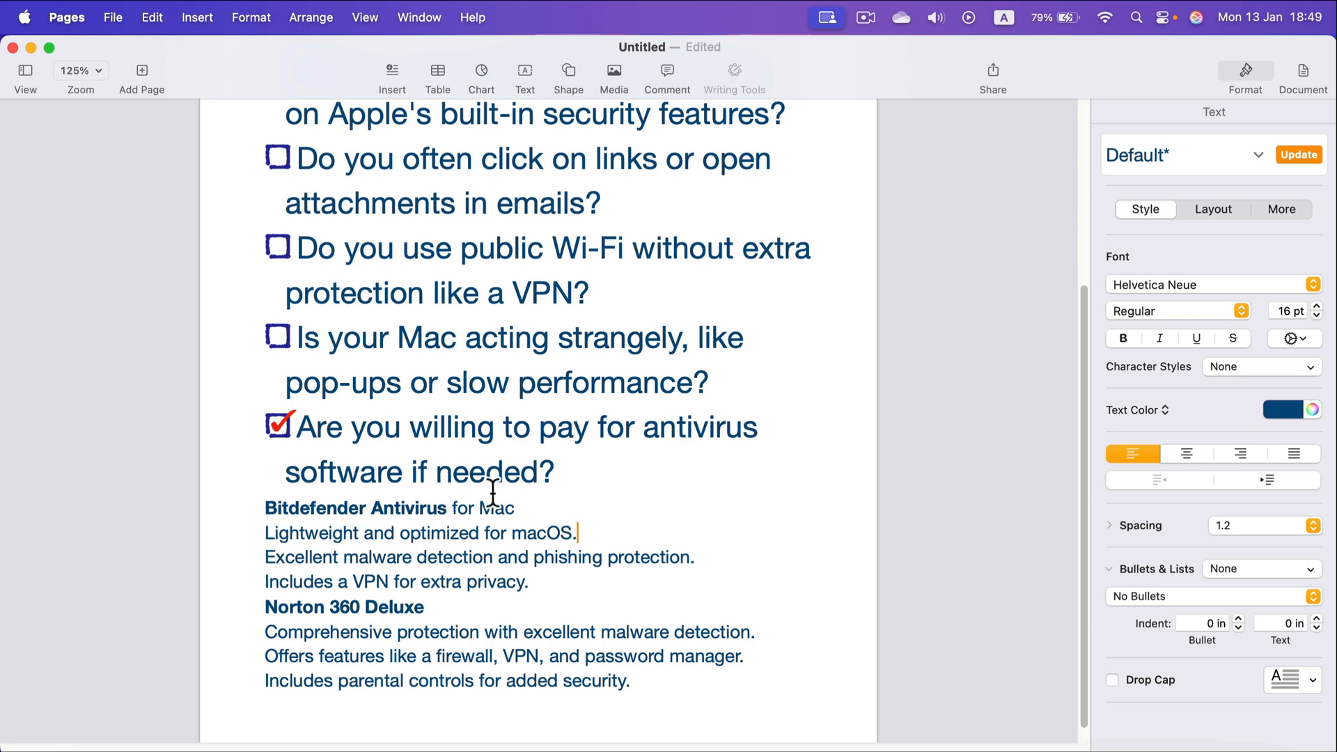
mouse_move(596, 501)
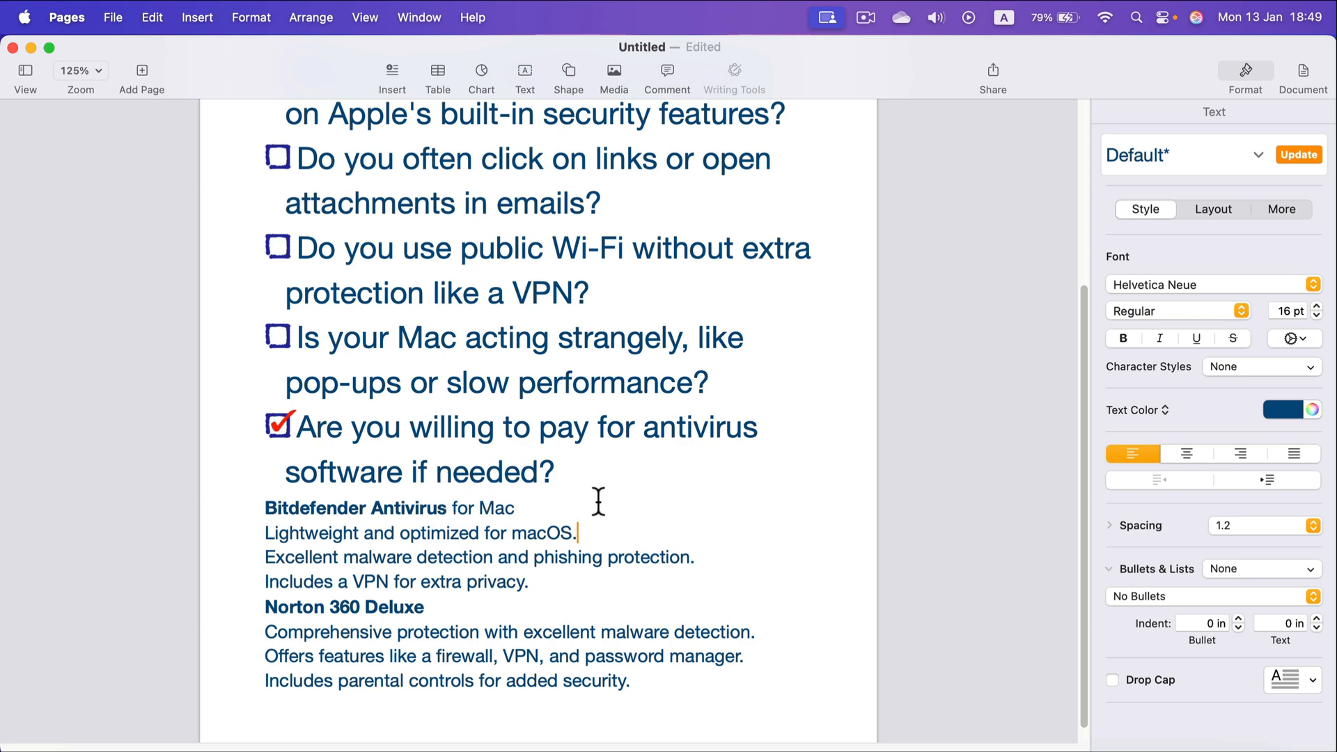
mouse_move(313, 517)
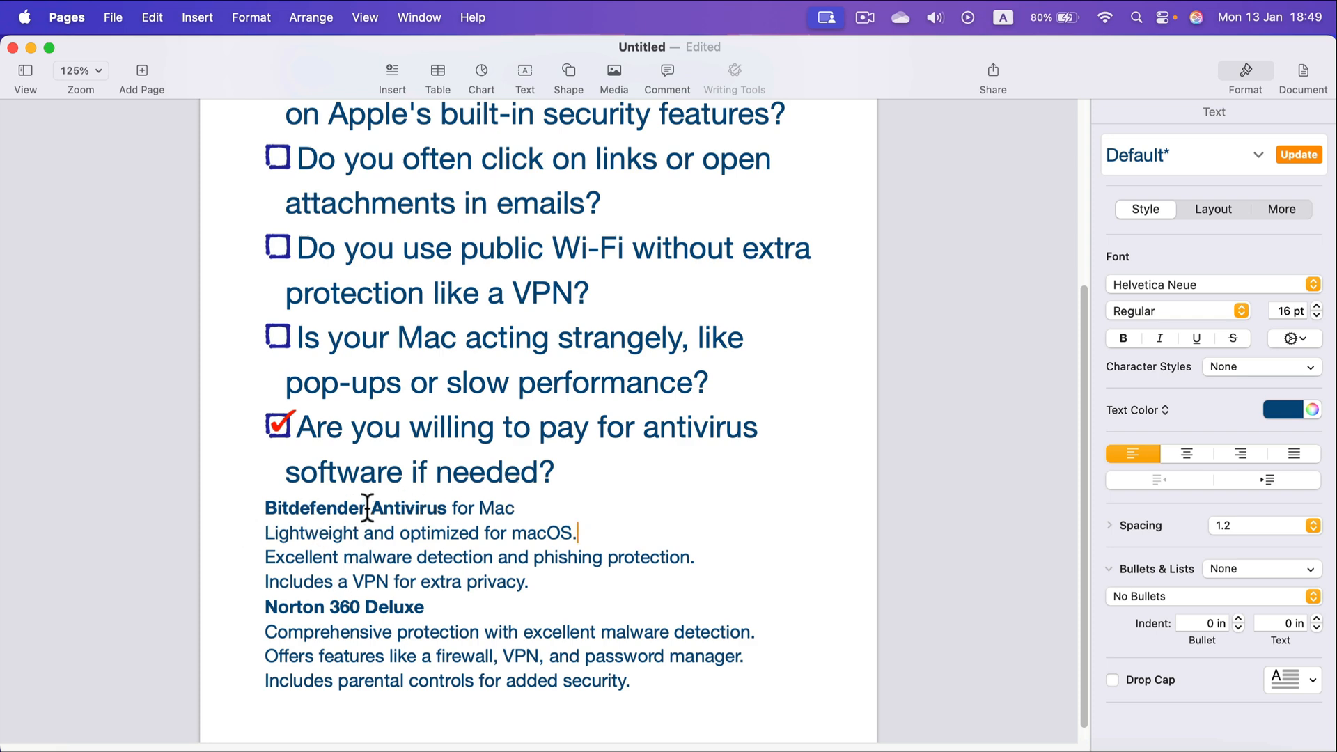
mouse_move(548, 354)
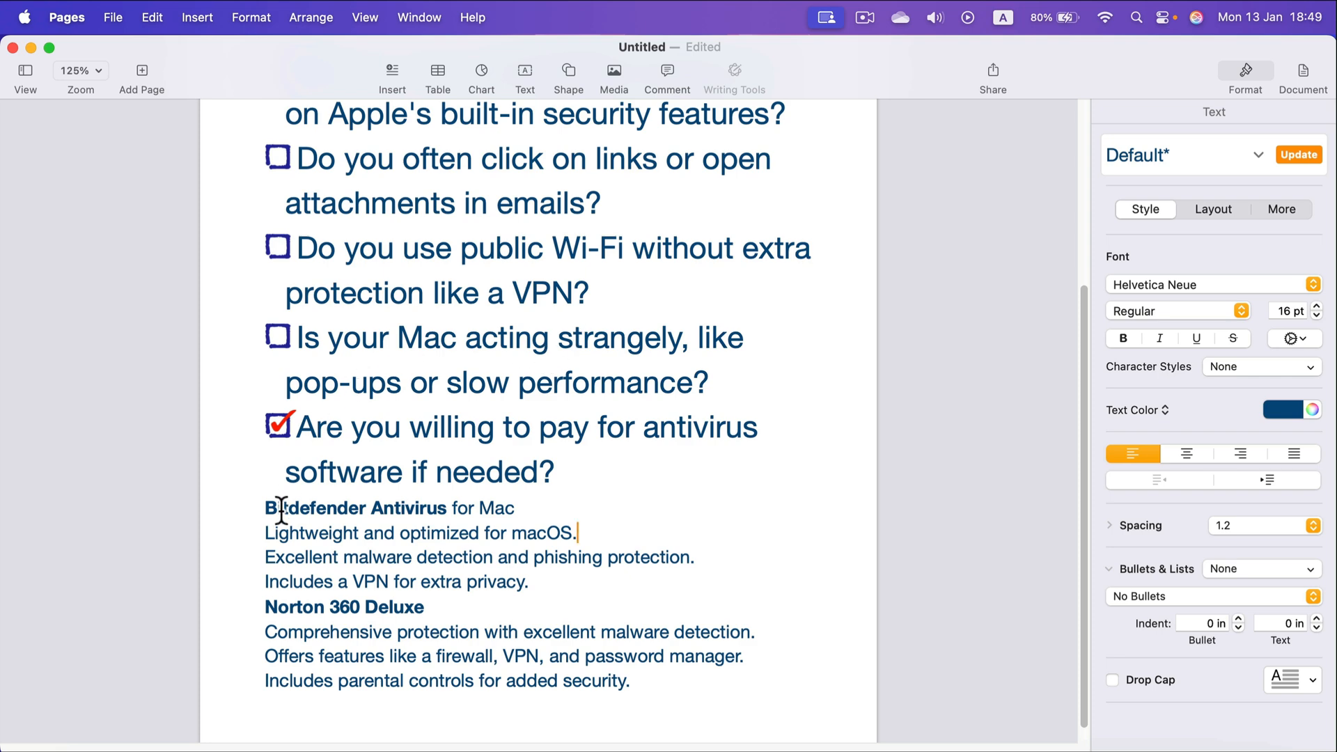
mouse_move(367, 508)
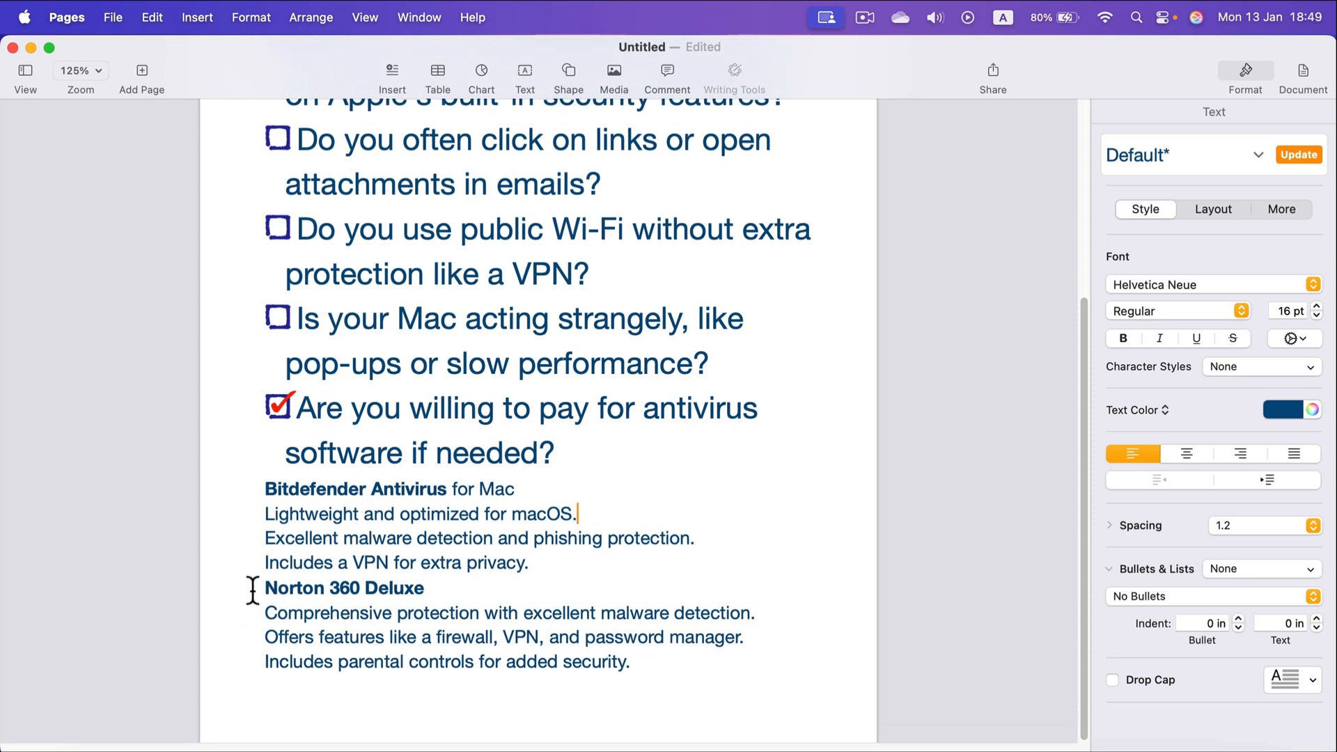
mouse_move(319, 597)
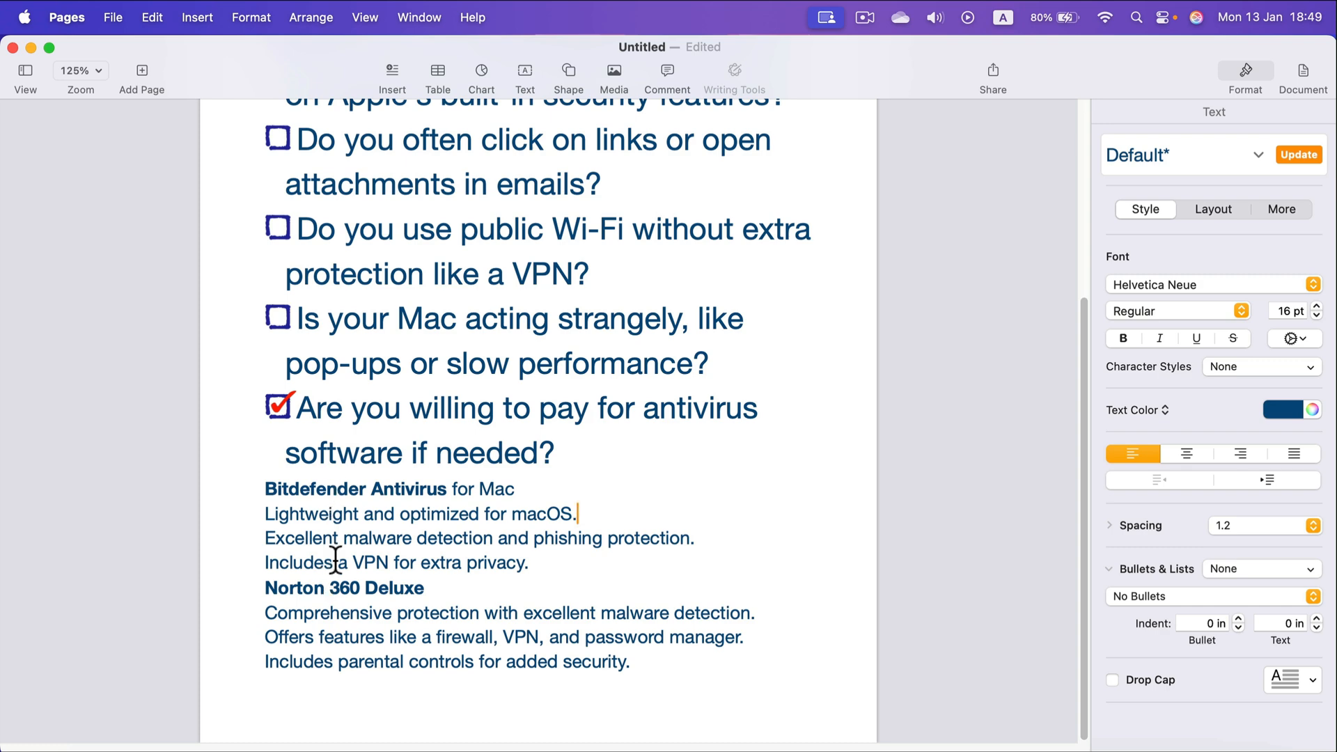
mouse_move(367, 600)
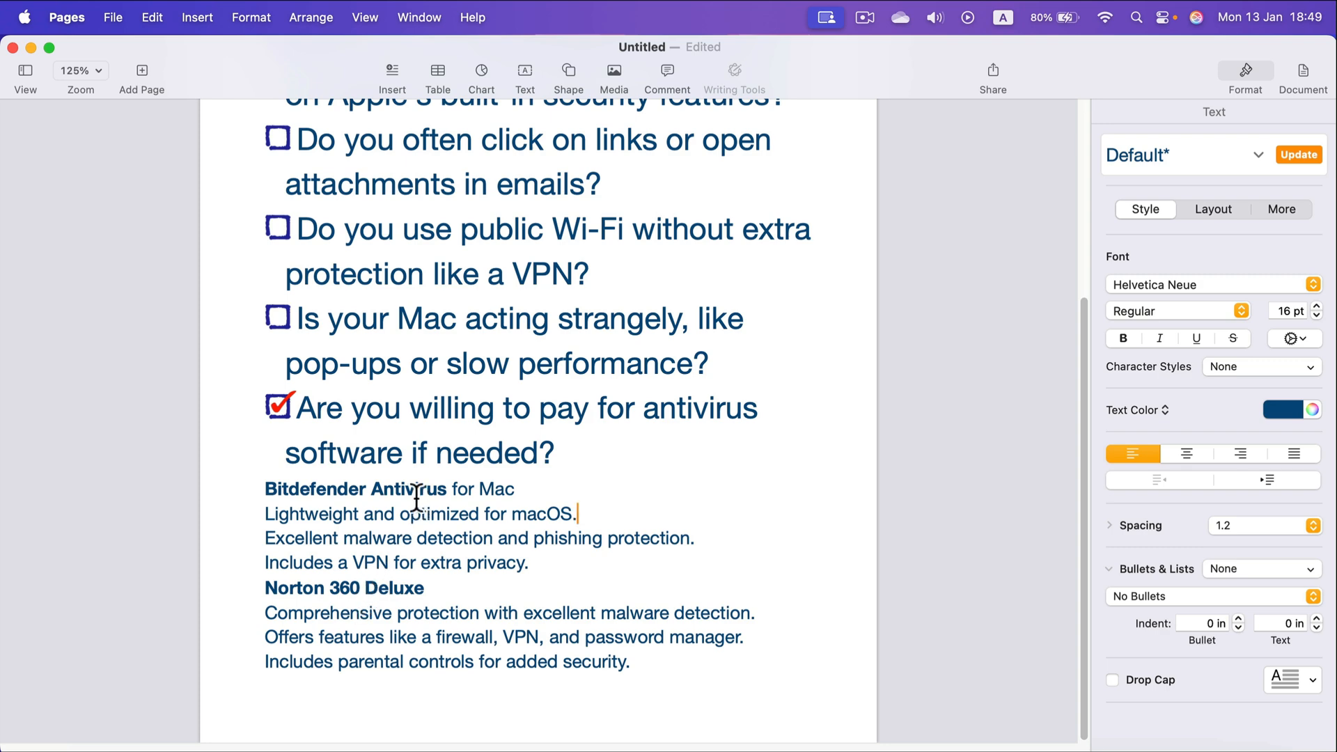
scroll("up", 3)
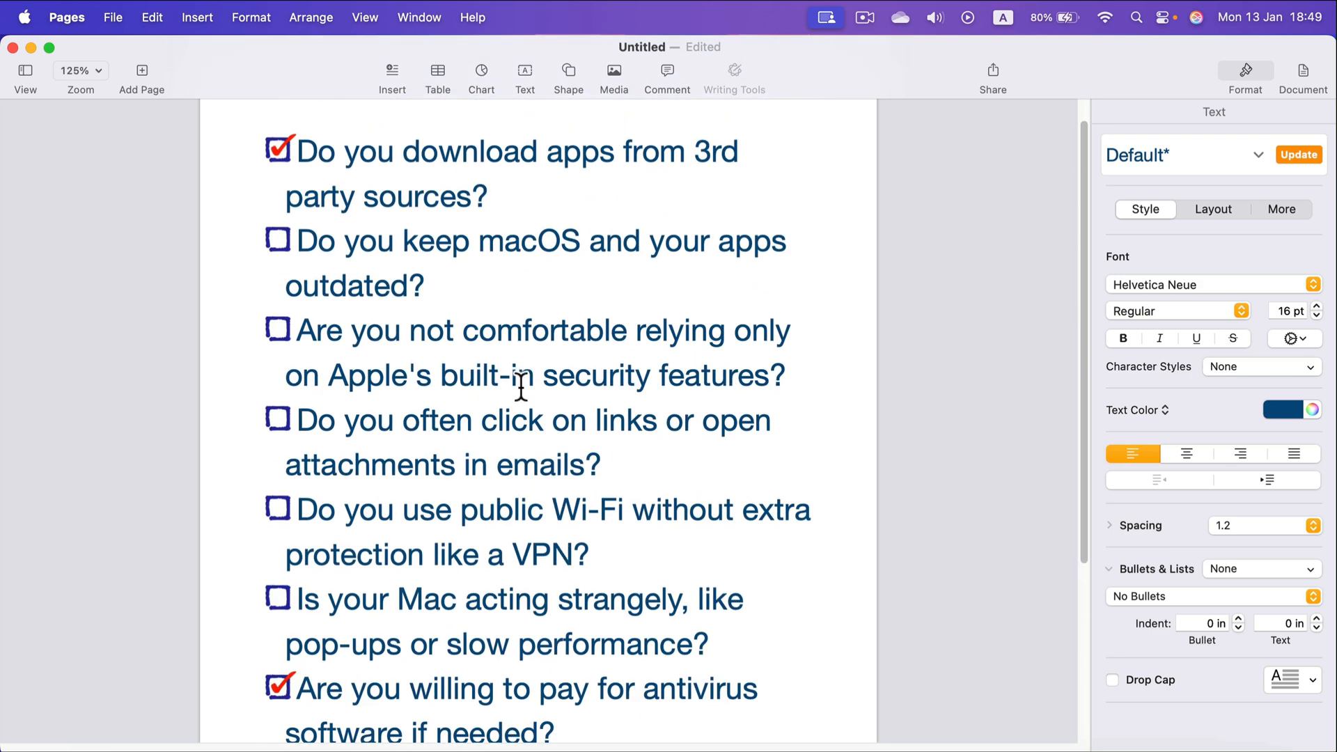
scroll("up", 3)
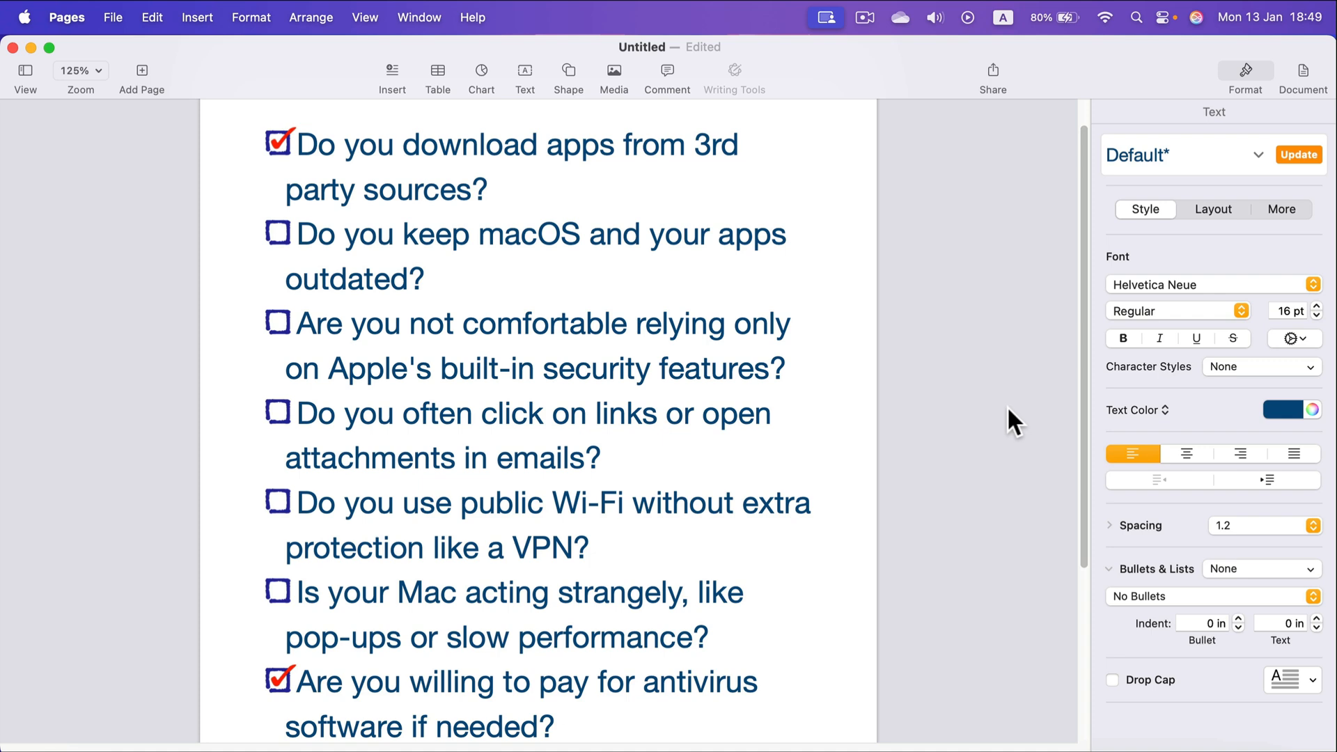
mouse_move(928, 486)
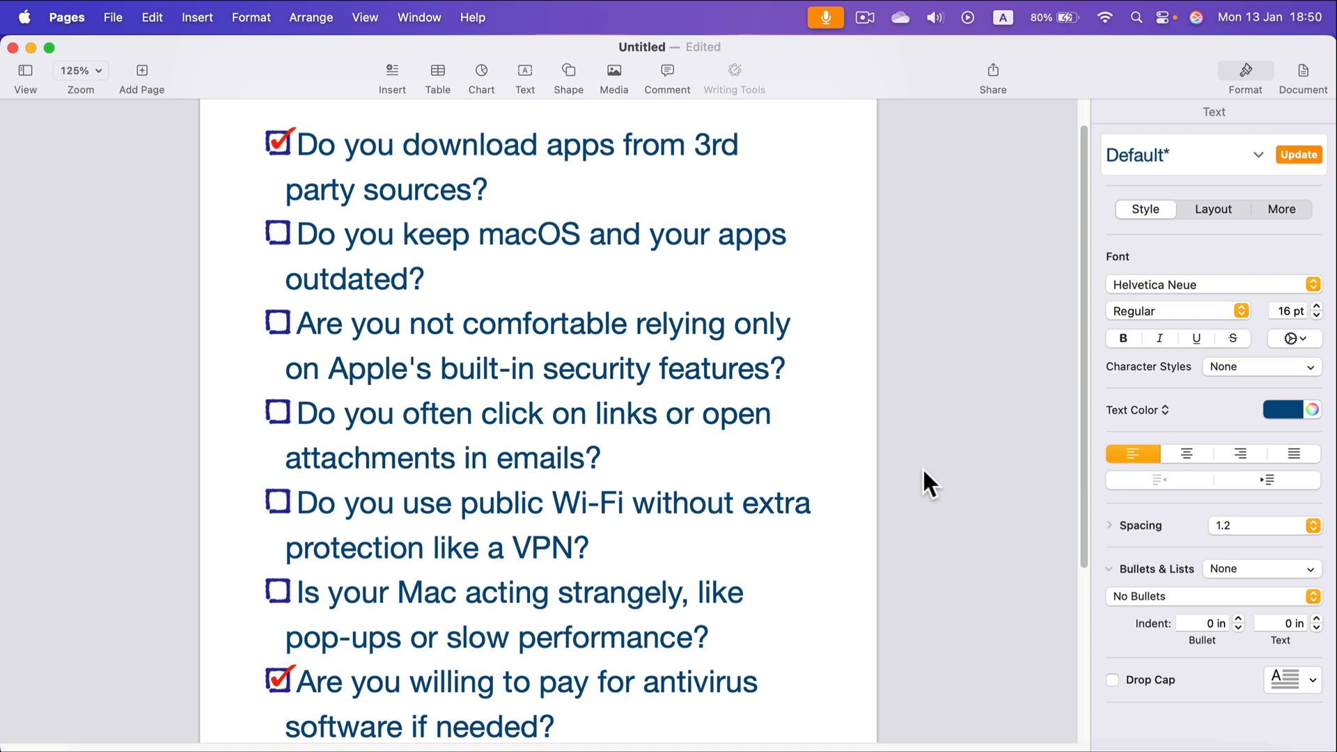
scroll("down", 3)
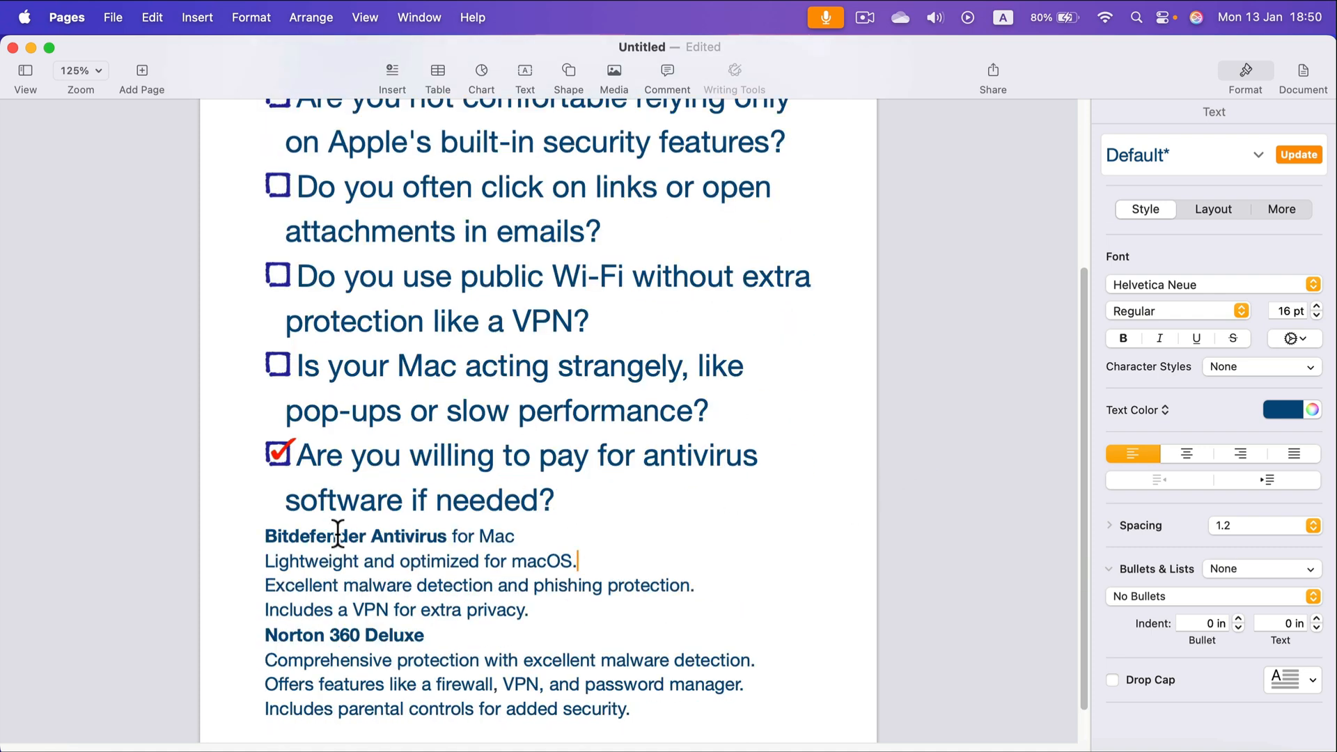
mouse_move(407, 548)
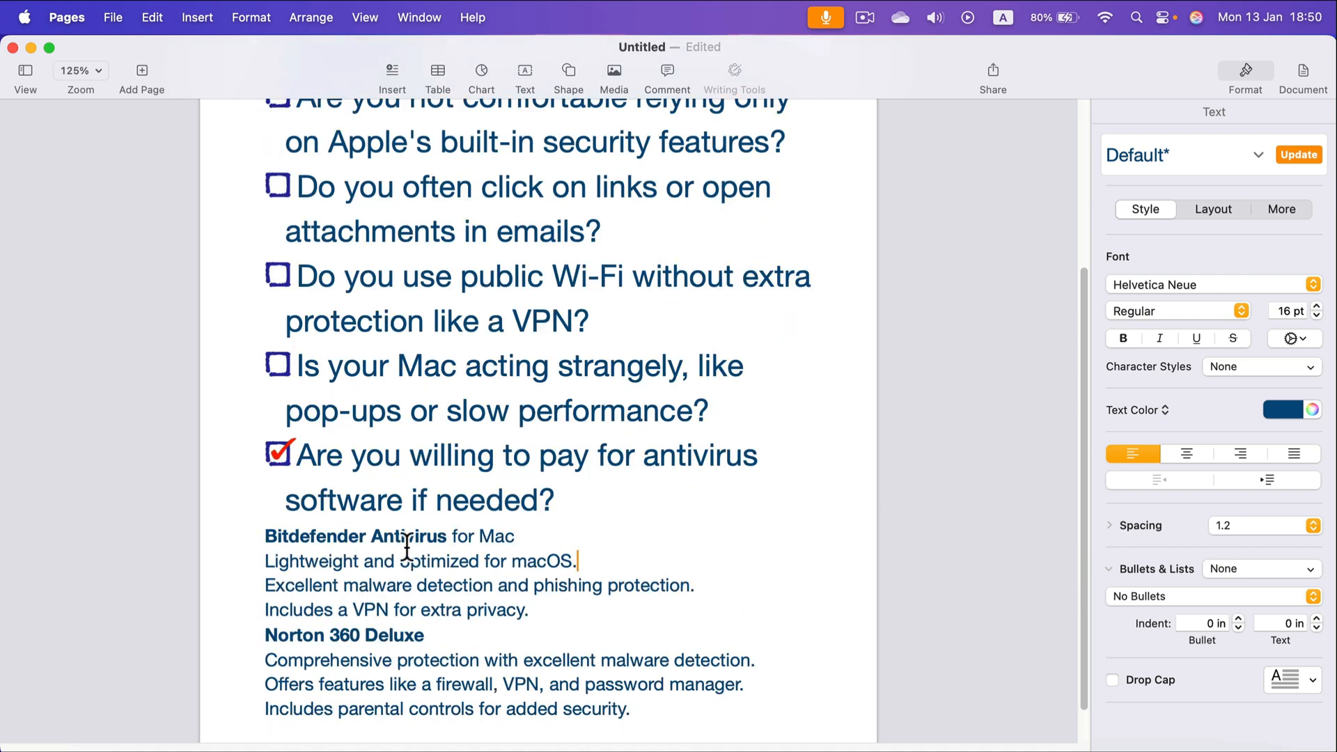